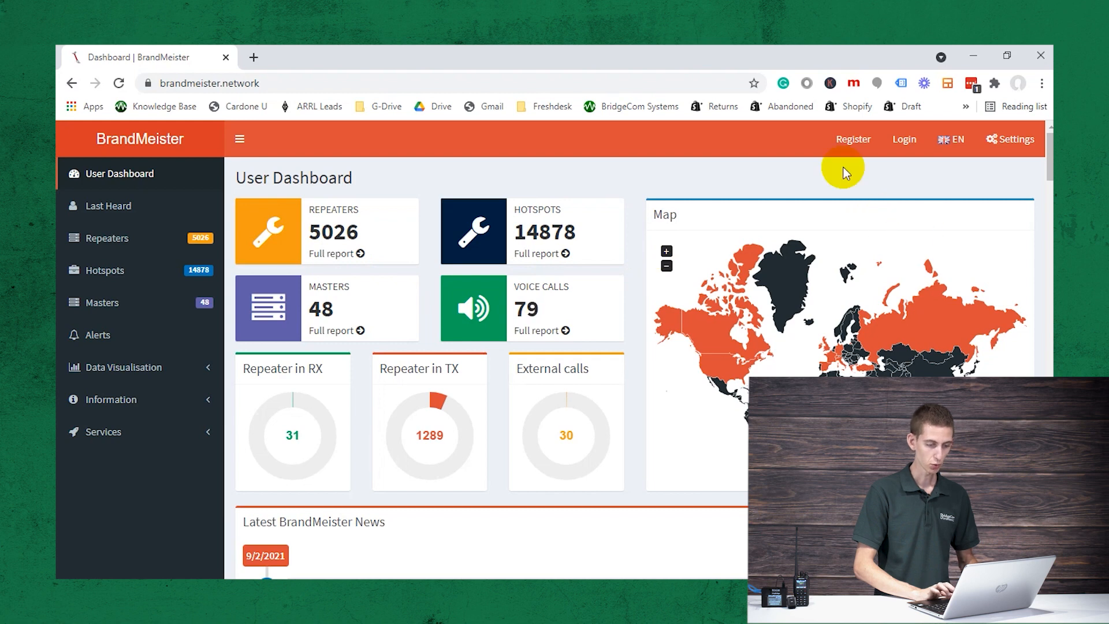
mouse_move(855, 143)
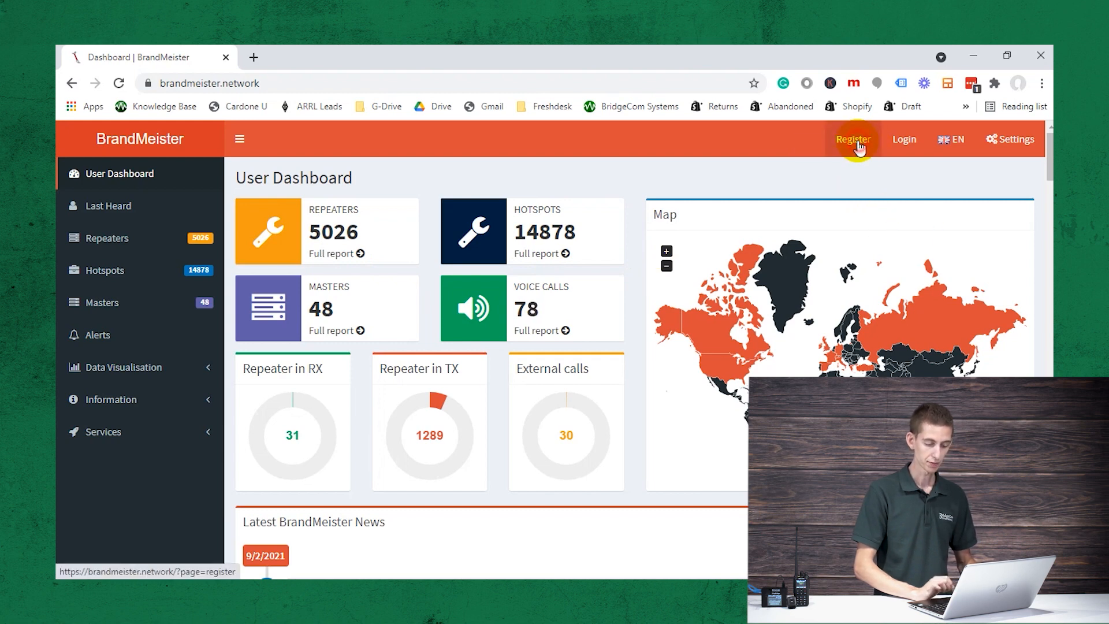
- Start a new BrandMeister account for callsign W3AMG with a password and review the form fields
left_click(854, 138)
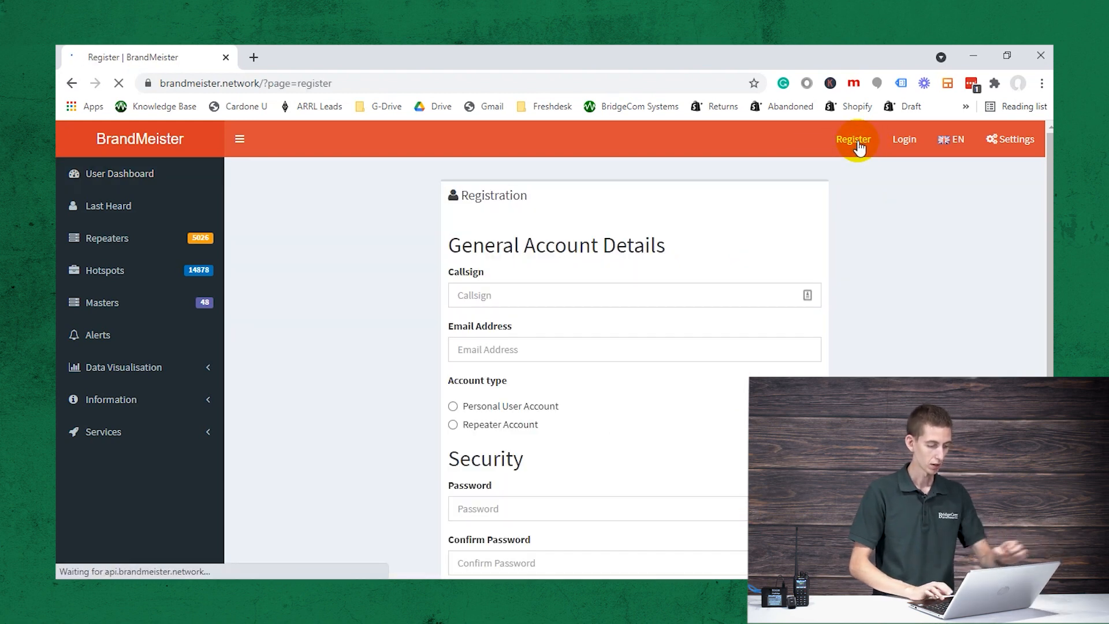
type("W3AMG")
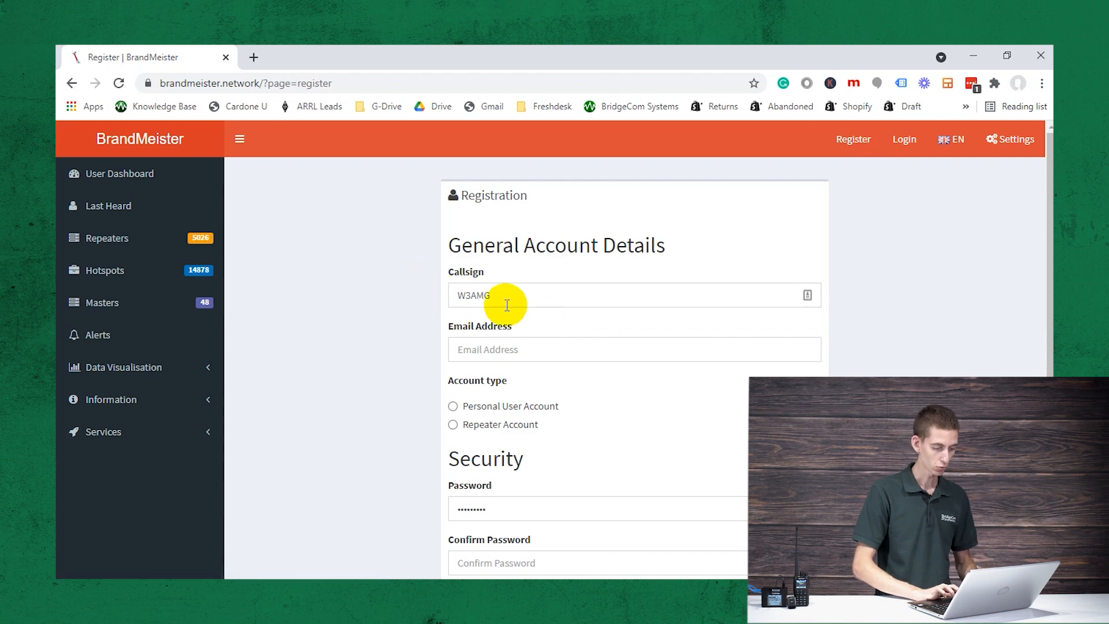
scroll("down", 3)
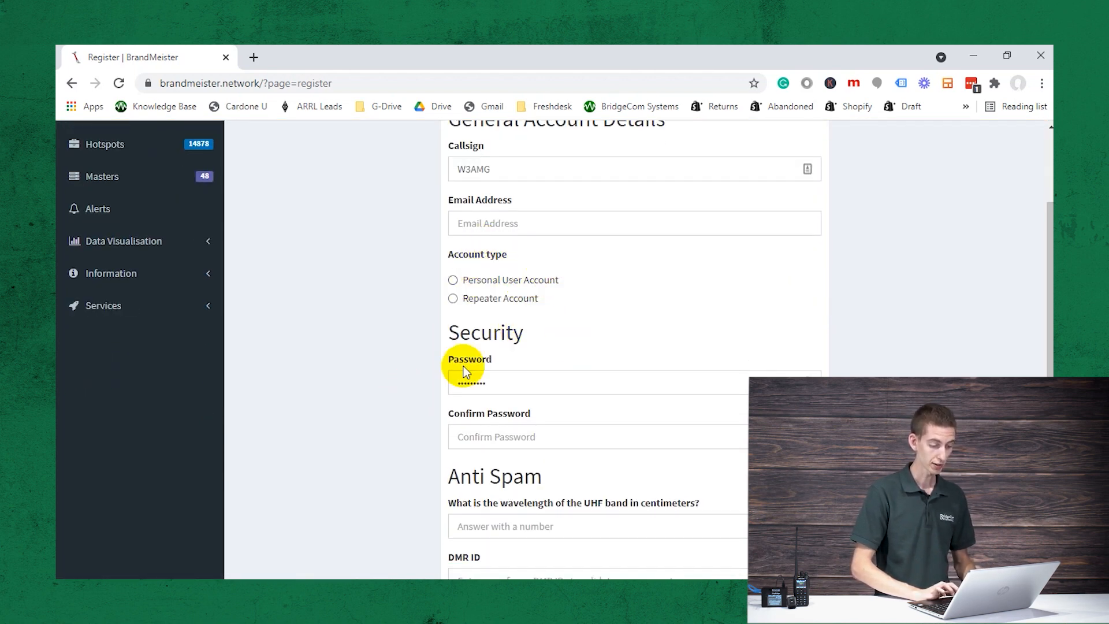
scroll("down", 3)
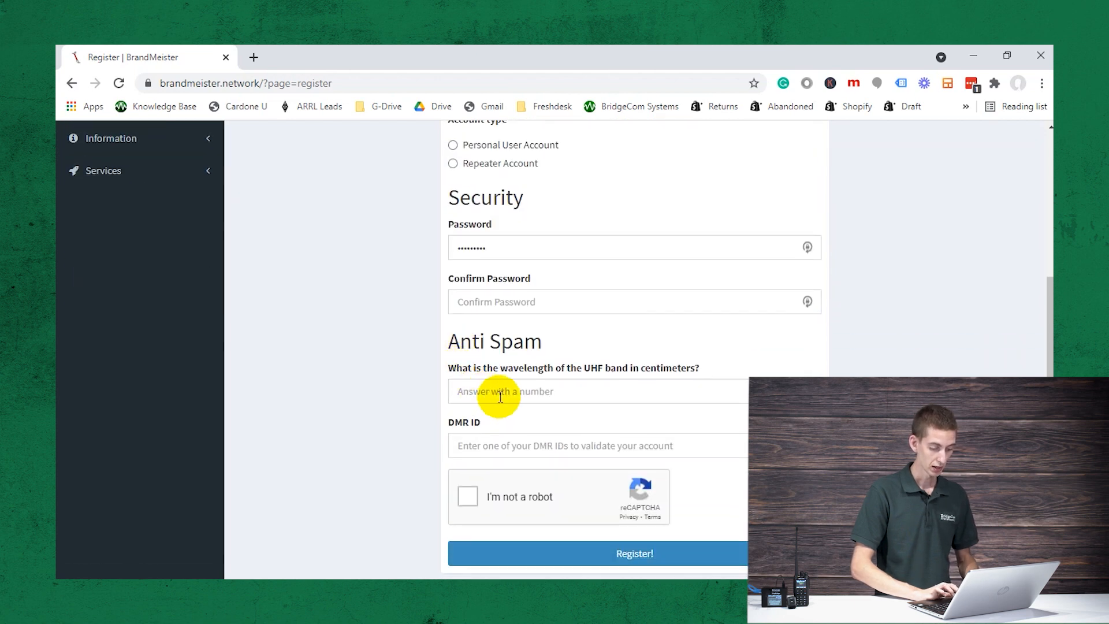
mouse_move(622, 376)
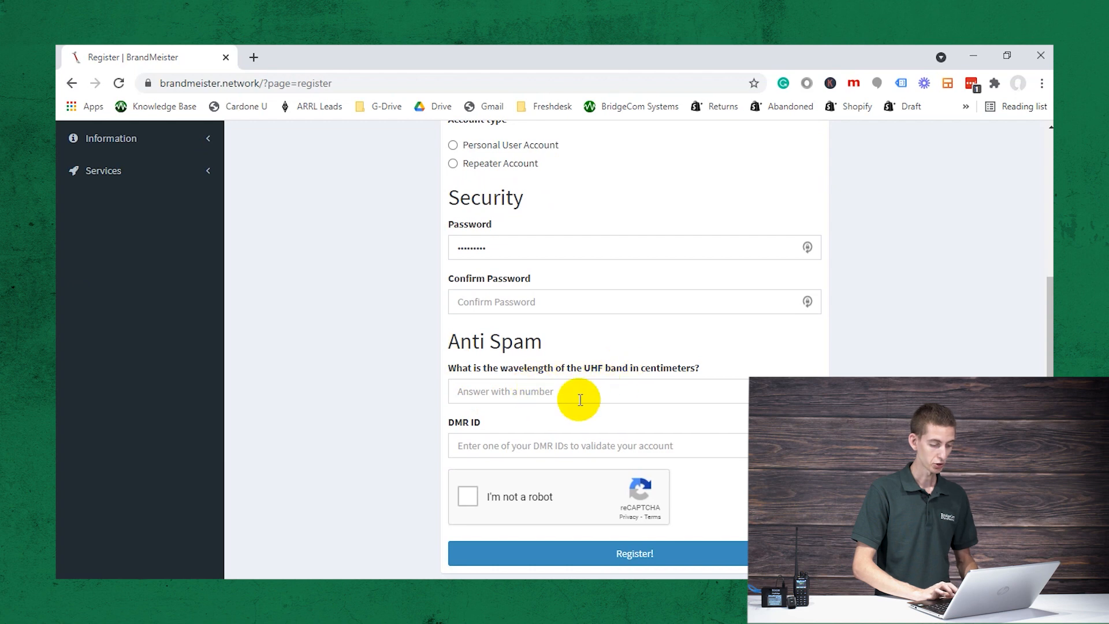
mouse_move(425, 404)
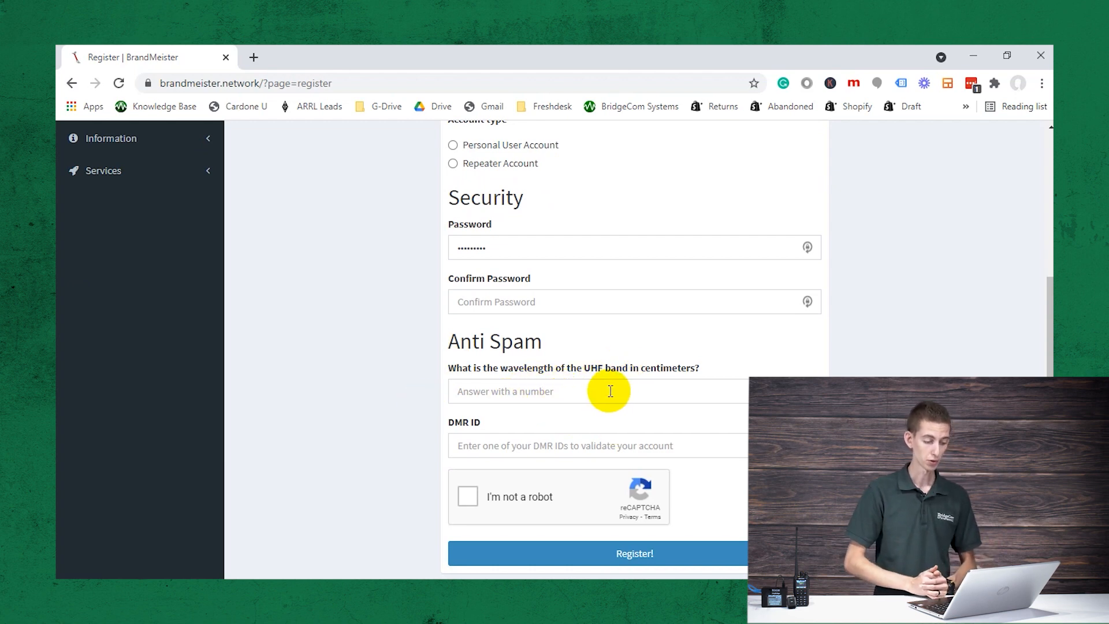
left_click(636, 553)
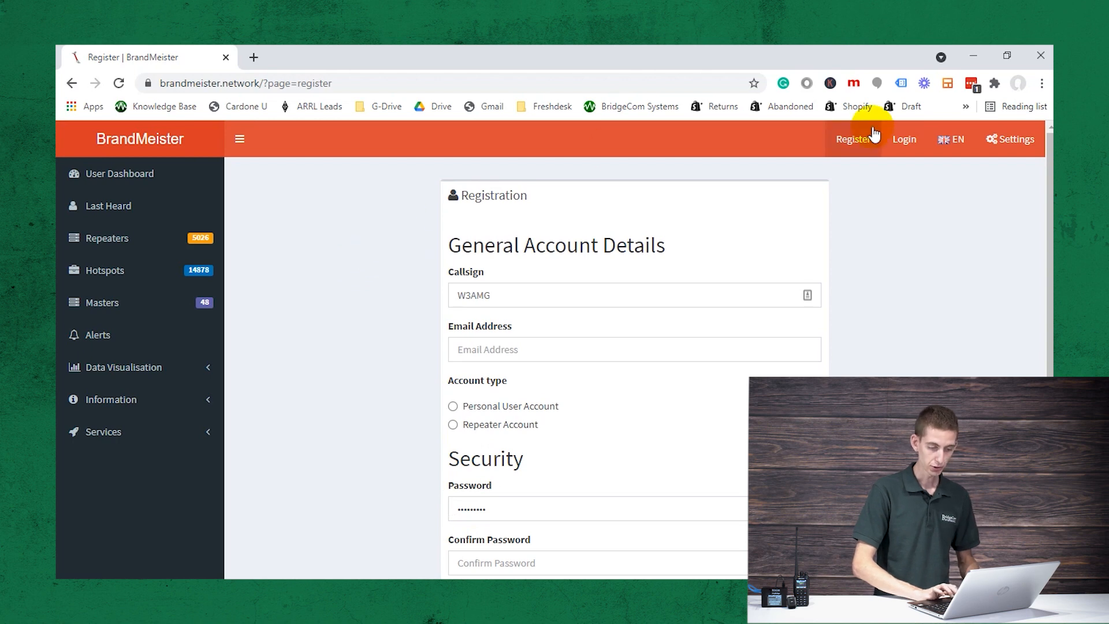
- Log in to BrandMeister with the saved callsign credentials to reach the user dashboard
left_click(903, 138)
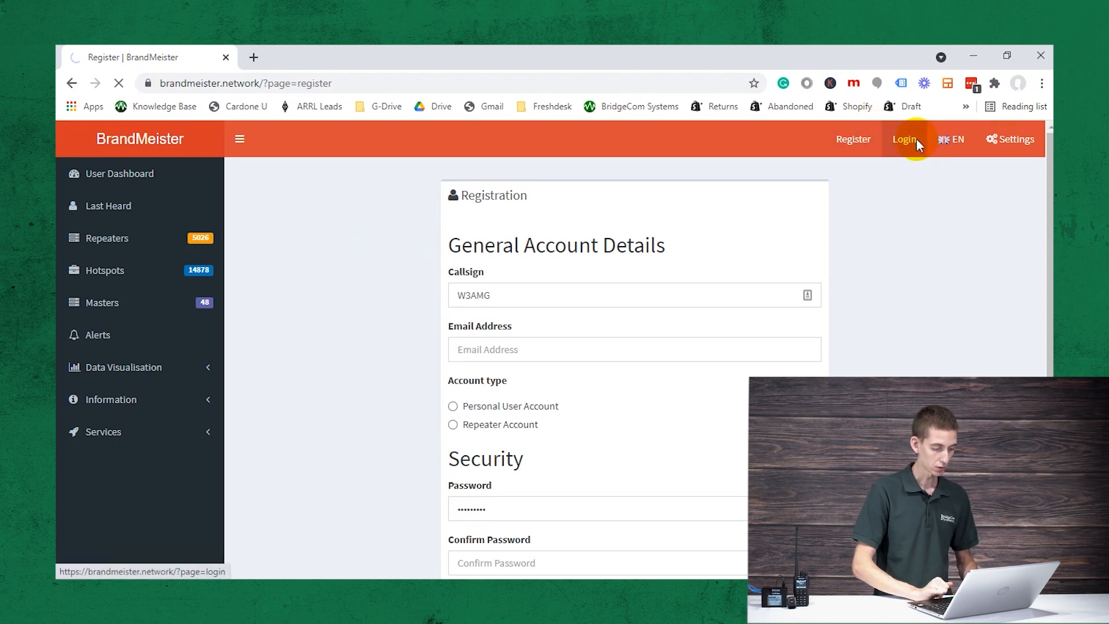
left_click(905, 139)
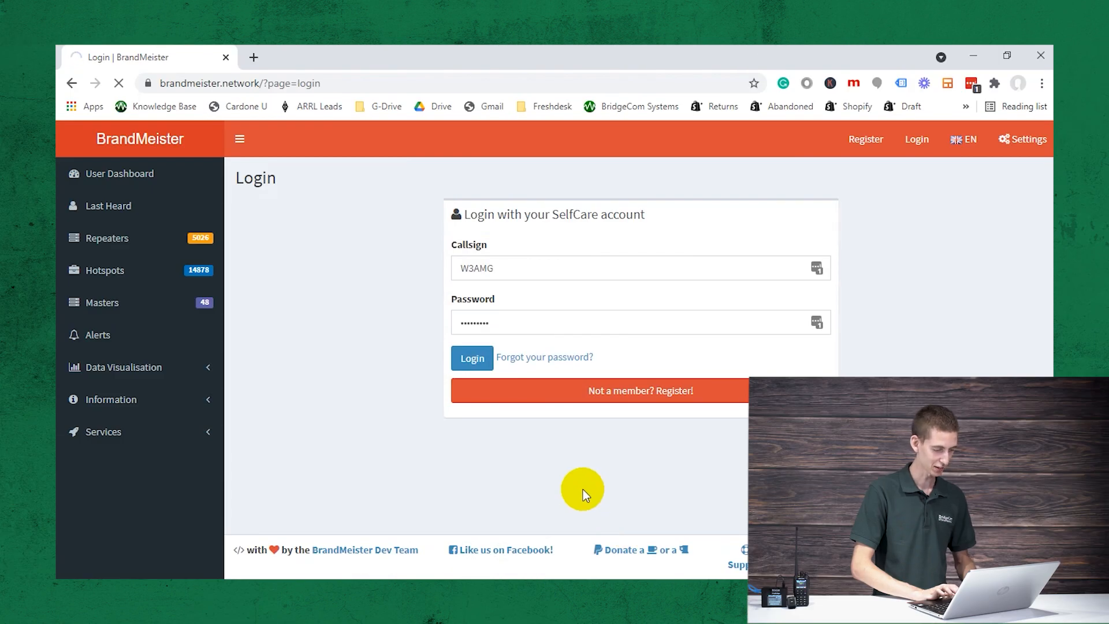
left_click(471, 358)
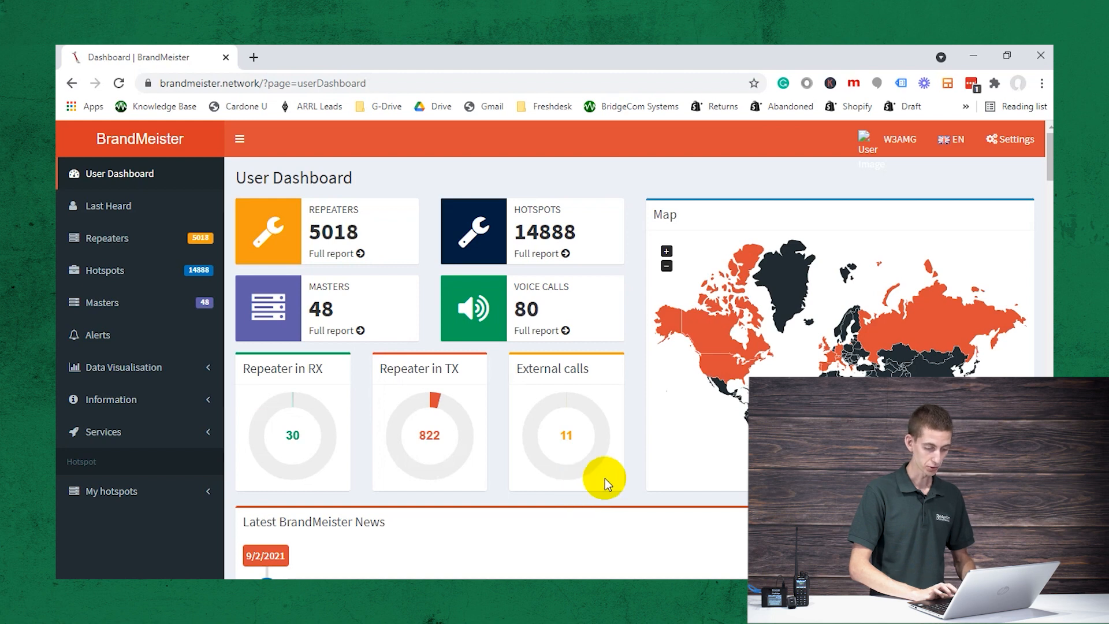
mouse_move(603, 463)
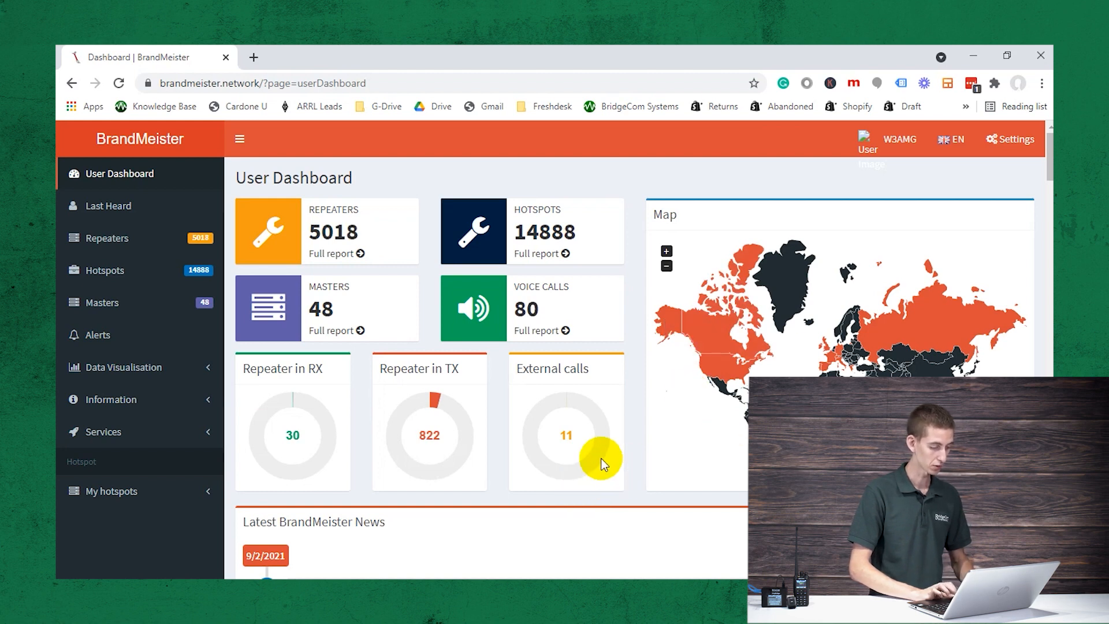
mouse_move(466, 375)
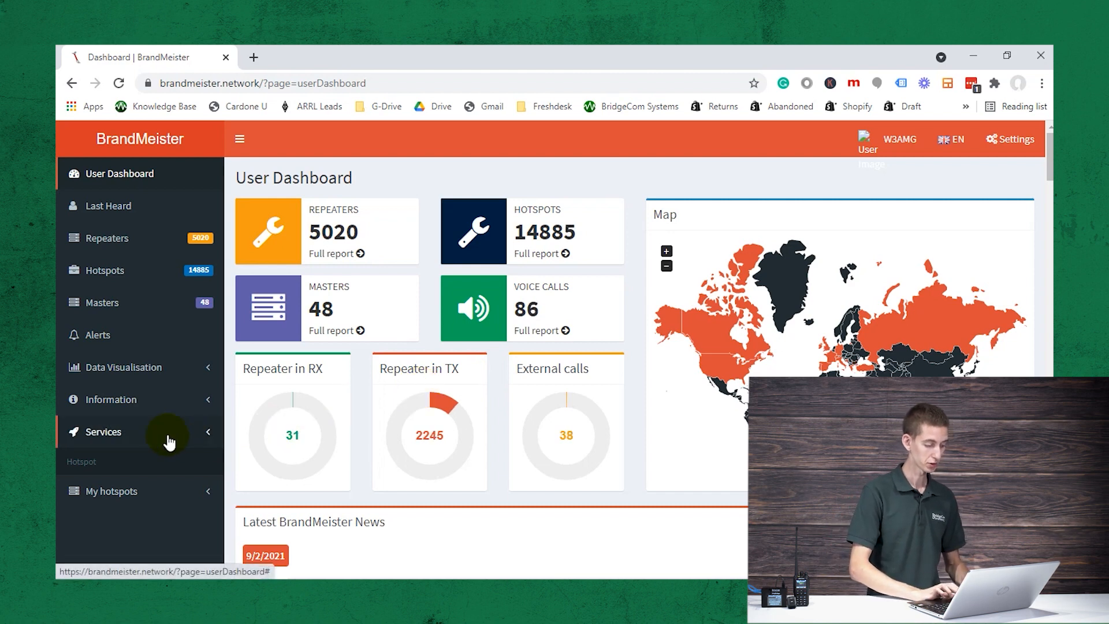
- Reach the SelfCare account settings from the Services list in the sidebar
left_click(104, 432)
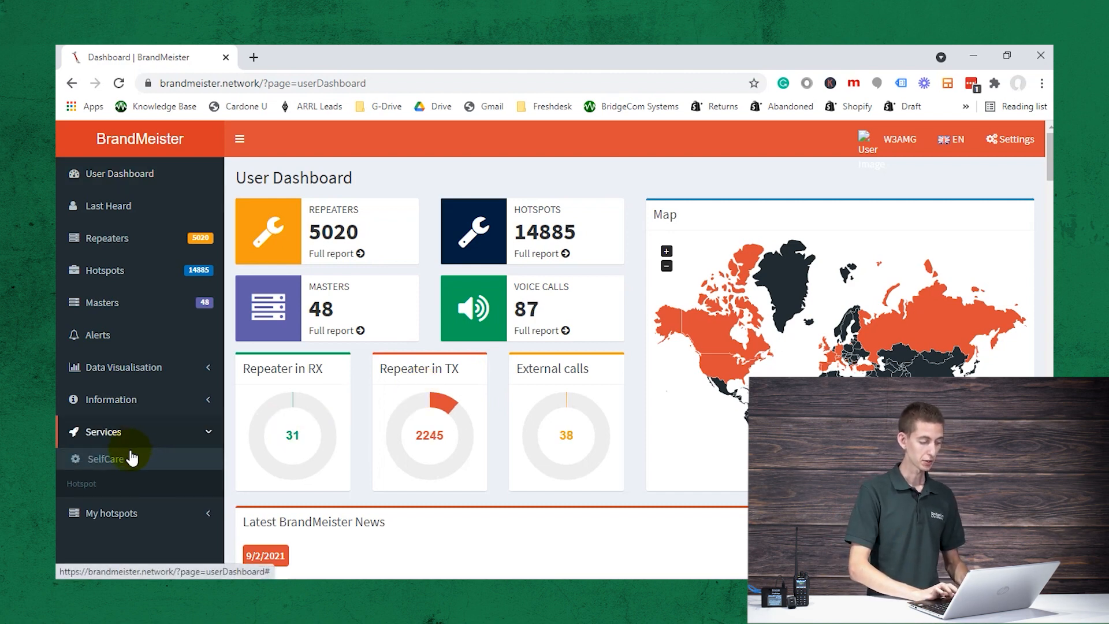
left_click(106, 460)
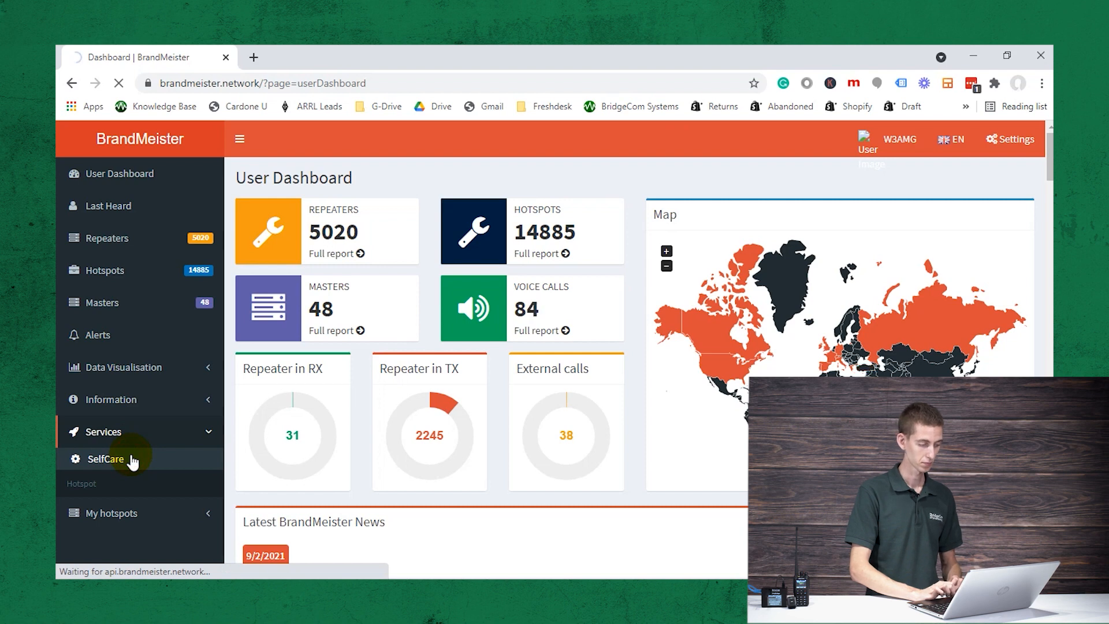
left_click(103, 459)
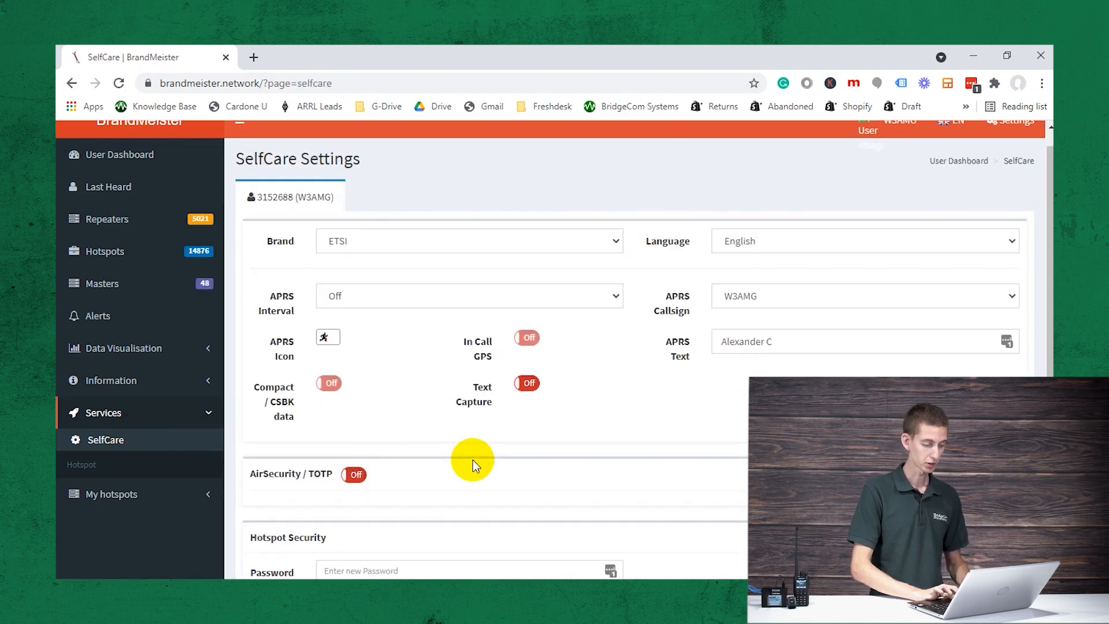
scroll("down", 3)
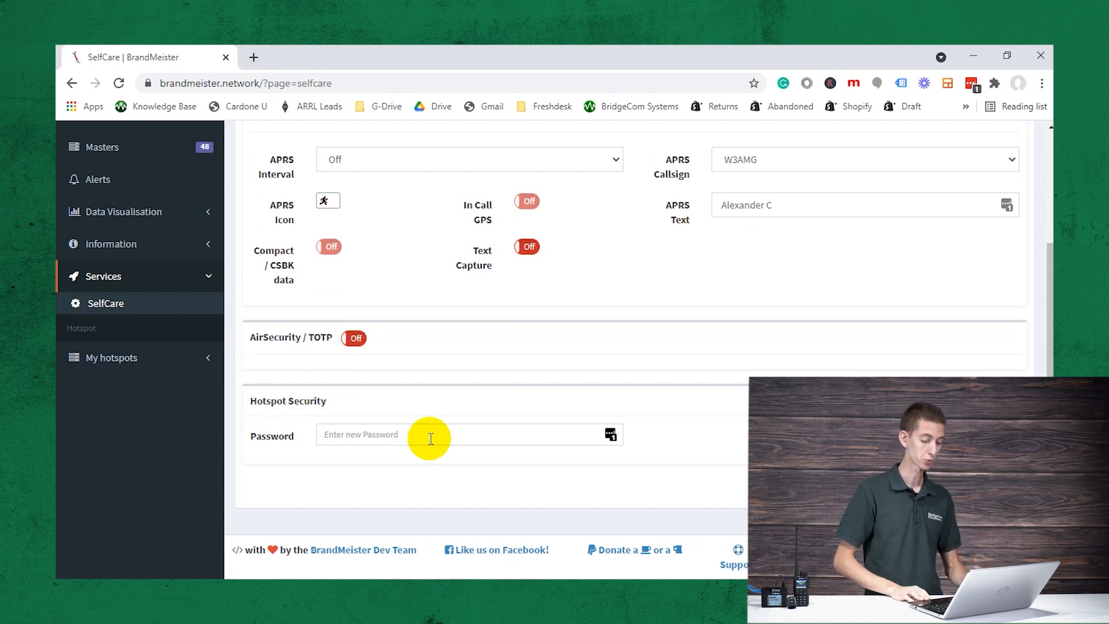
- Enter a new hotspot security password in the SelfCare settings
left_click(430, 435)
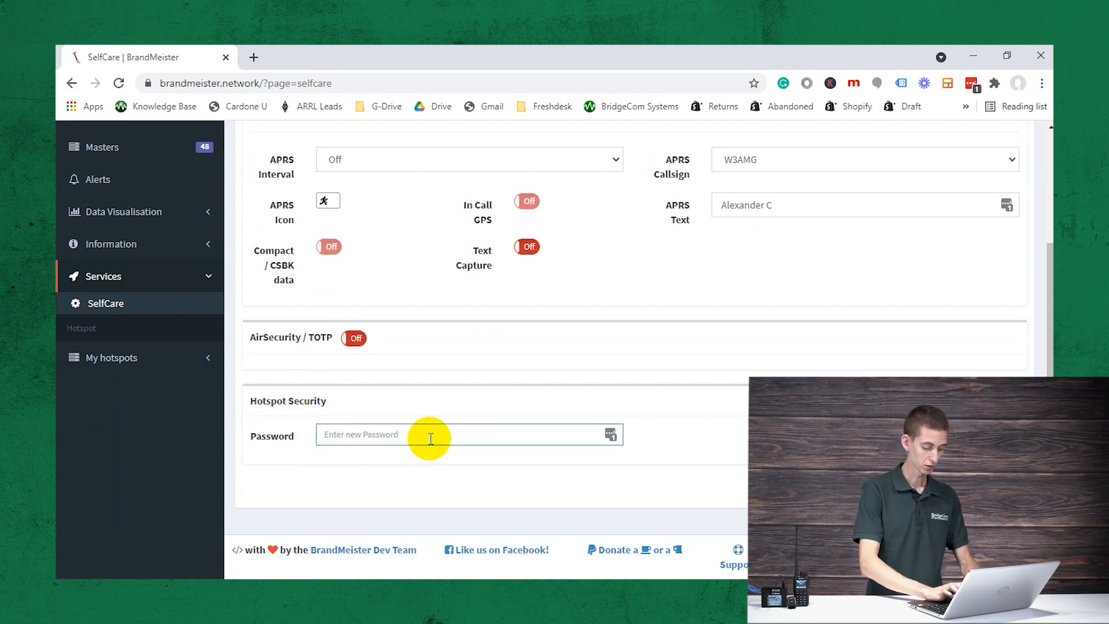
type("••••")
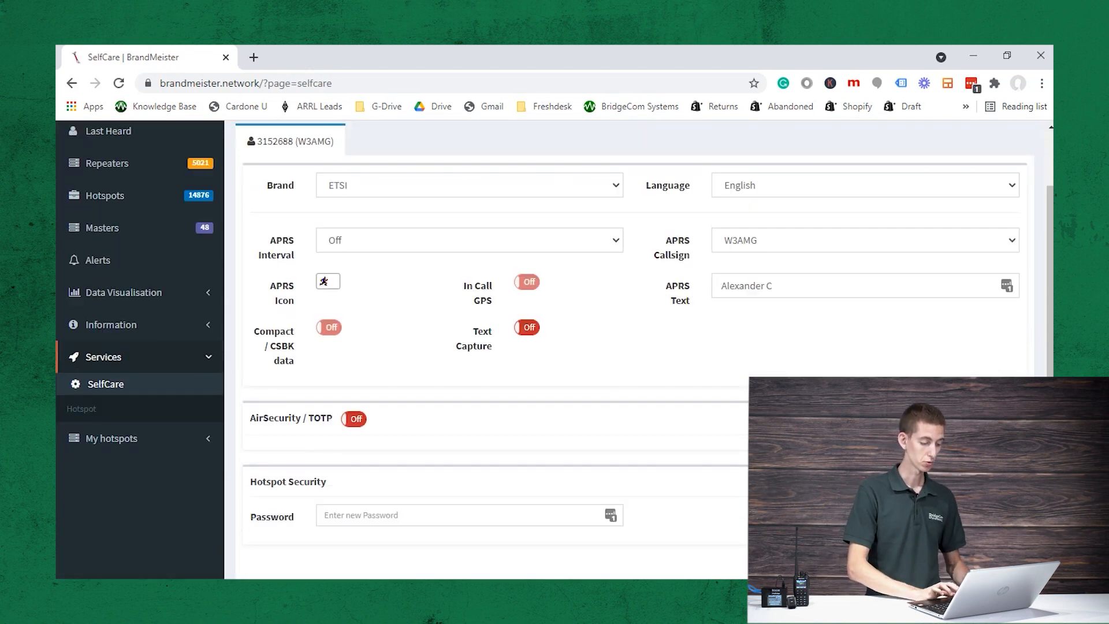
scroll("down", 3)
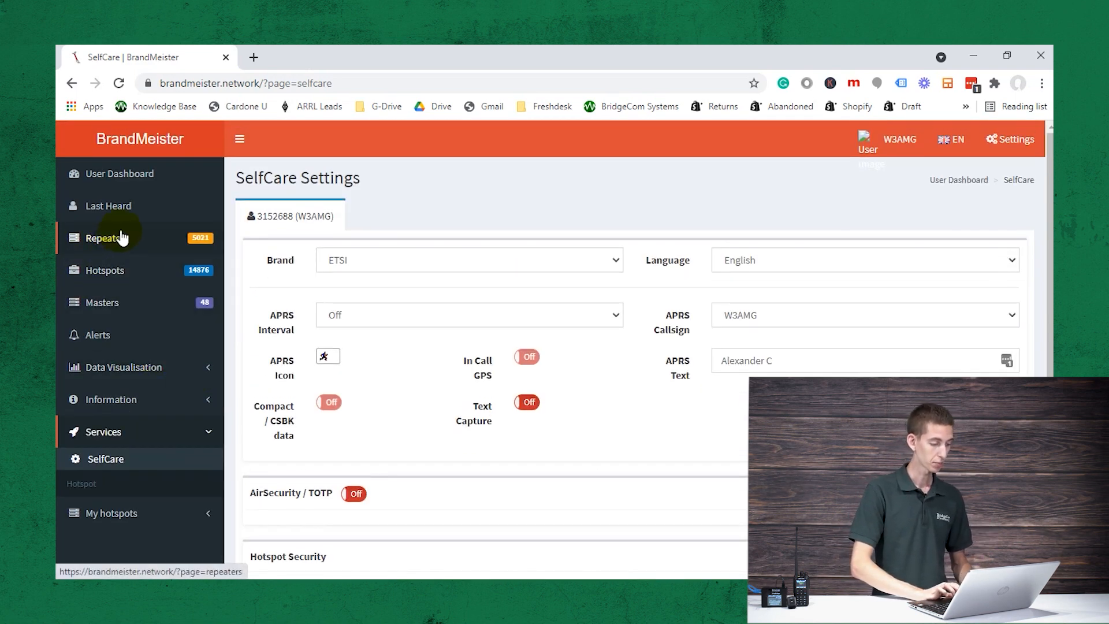
mouse_move(121, 286)
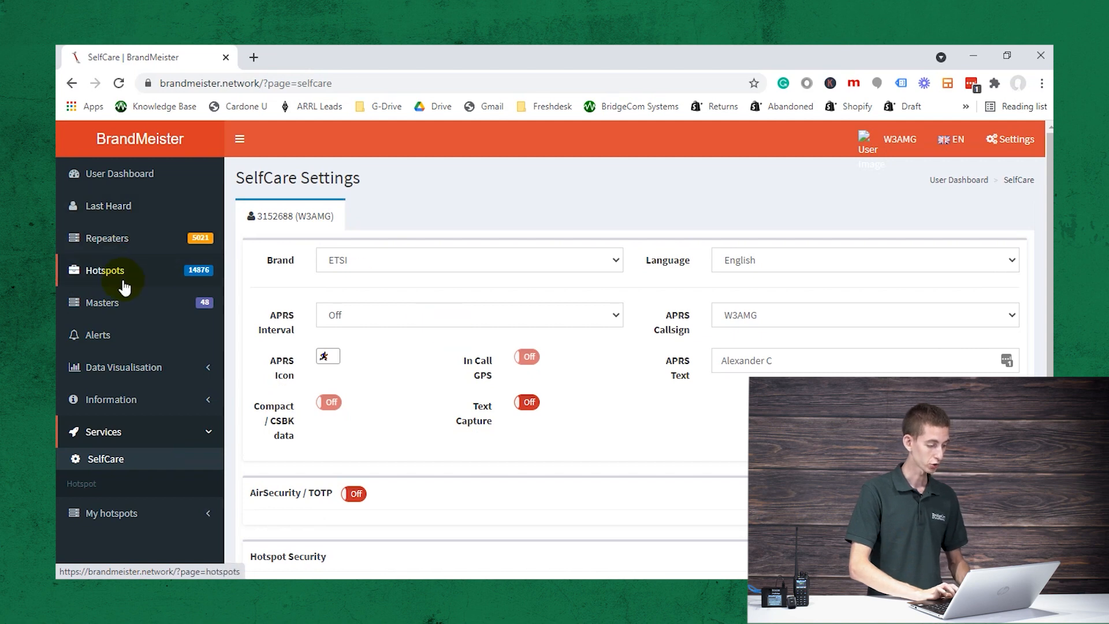
mouse_move(125, 208)
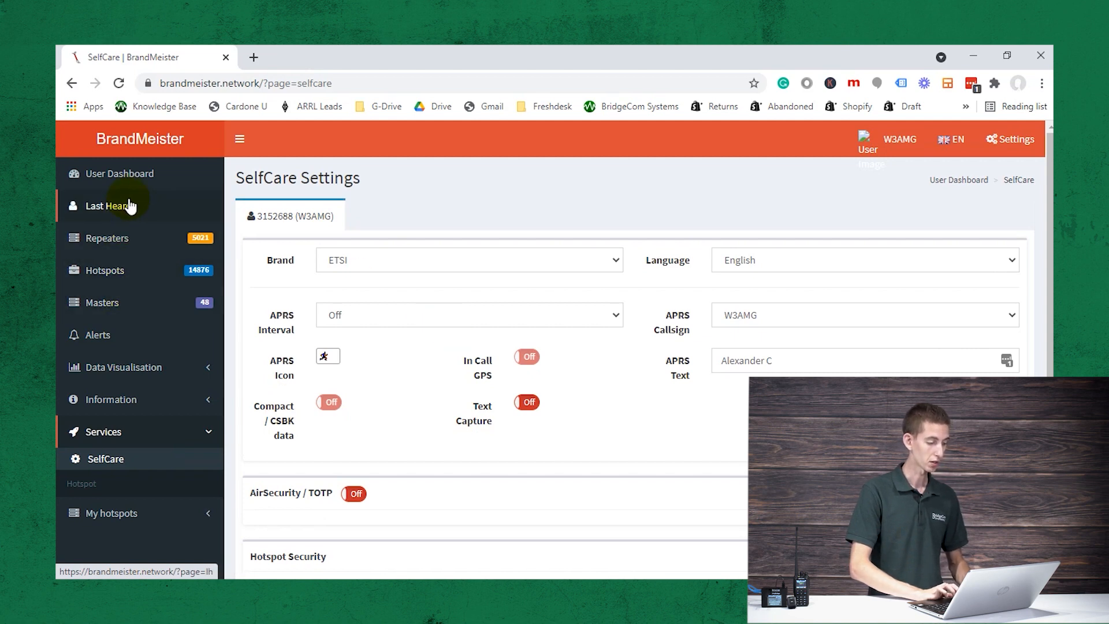
- View Last Heard, then bring up the edit page for the account's registered hotspot under My hotspots
left_click(108, 206)
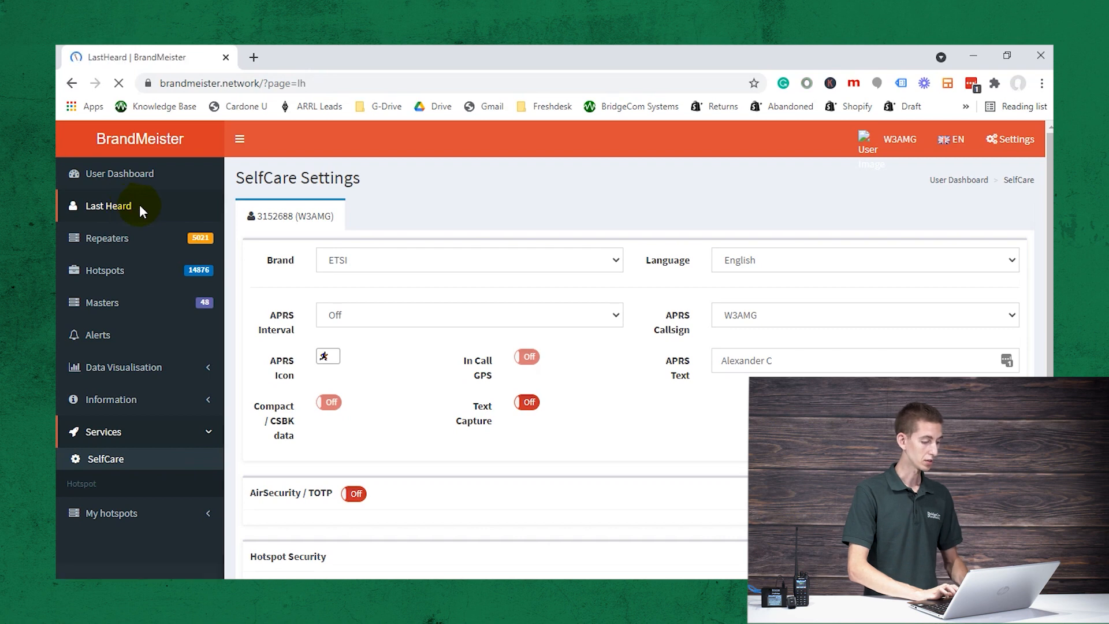
left_click(107, 205)
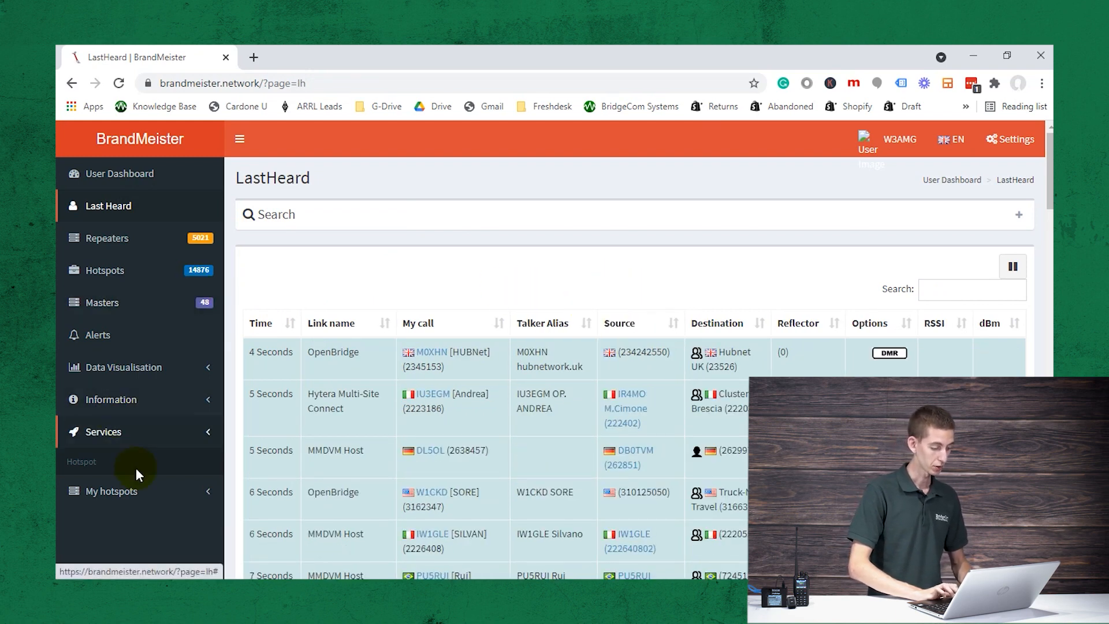
left_click(110, 491)
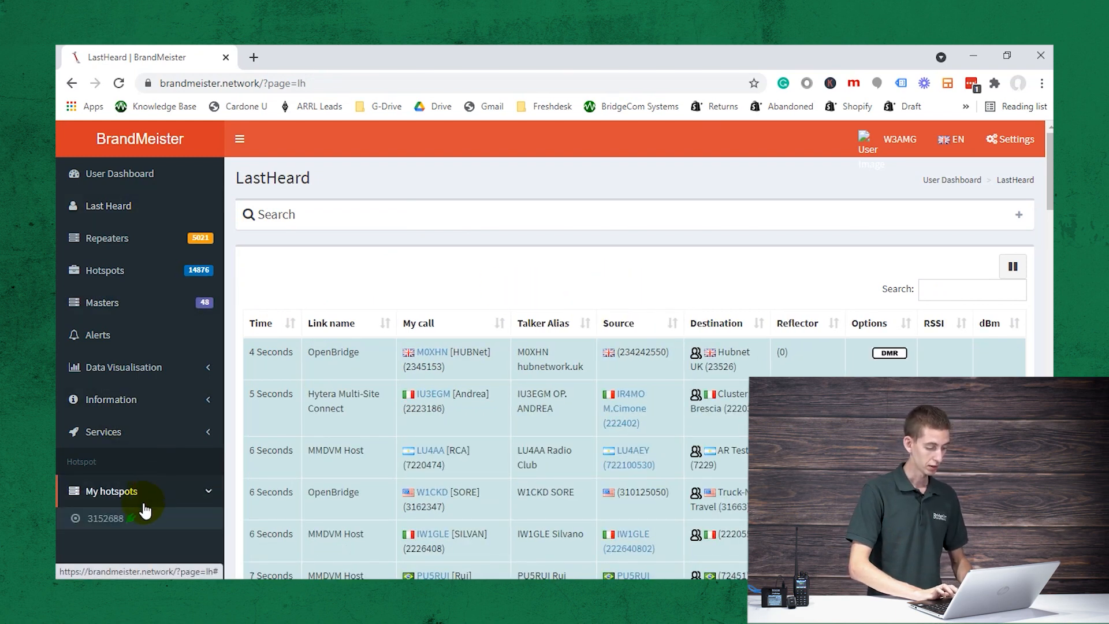
left_click(106, 519)
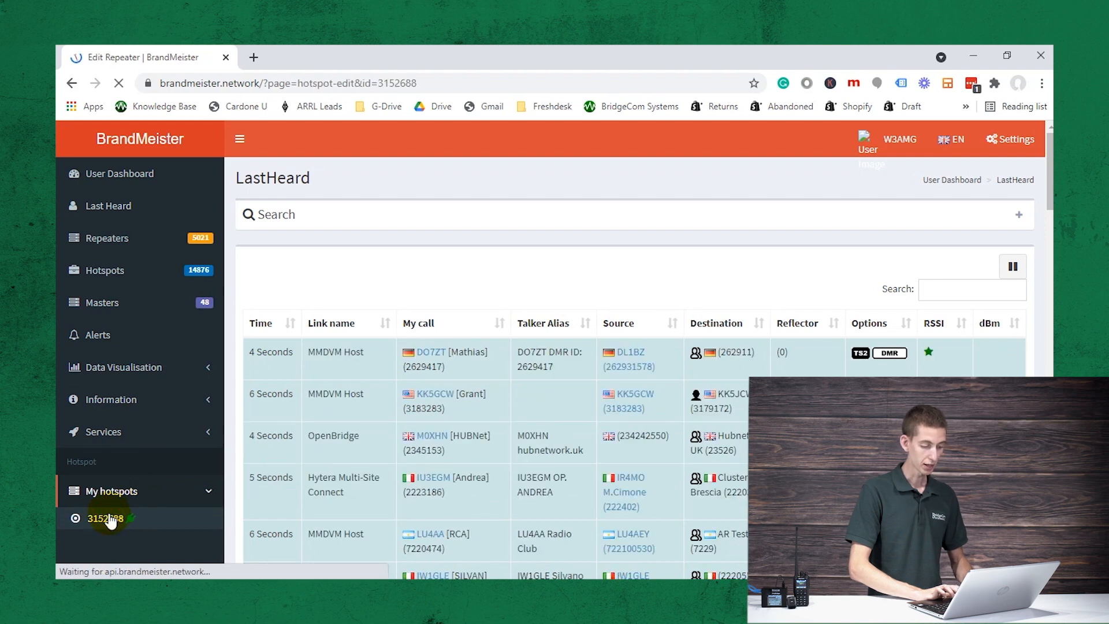
left_click(104, 517)
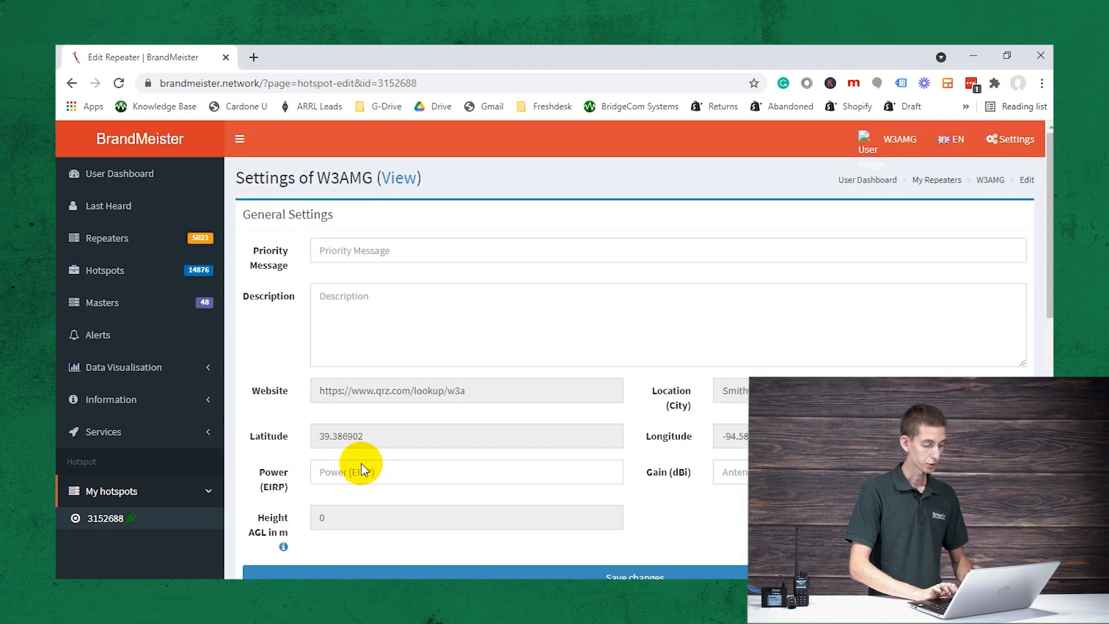
mouse_move(134, 177)
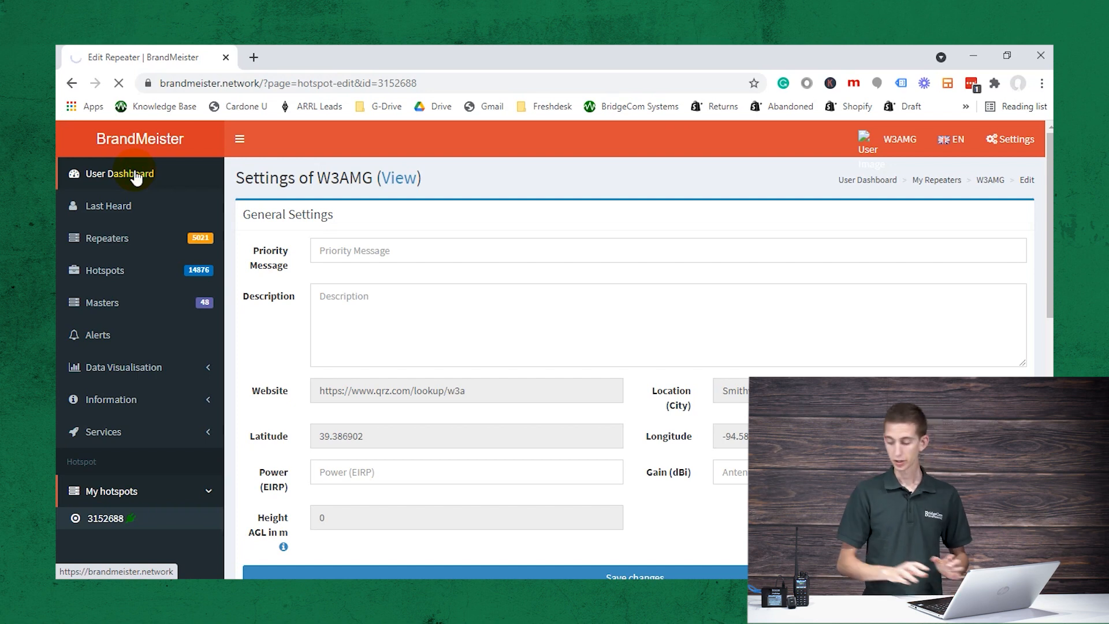
- Return to the user dashboard and launch the Knowledge Base bookmark in a new tab
left_click(127, 174)
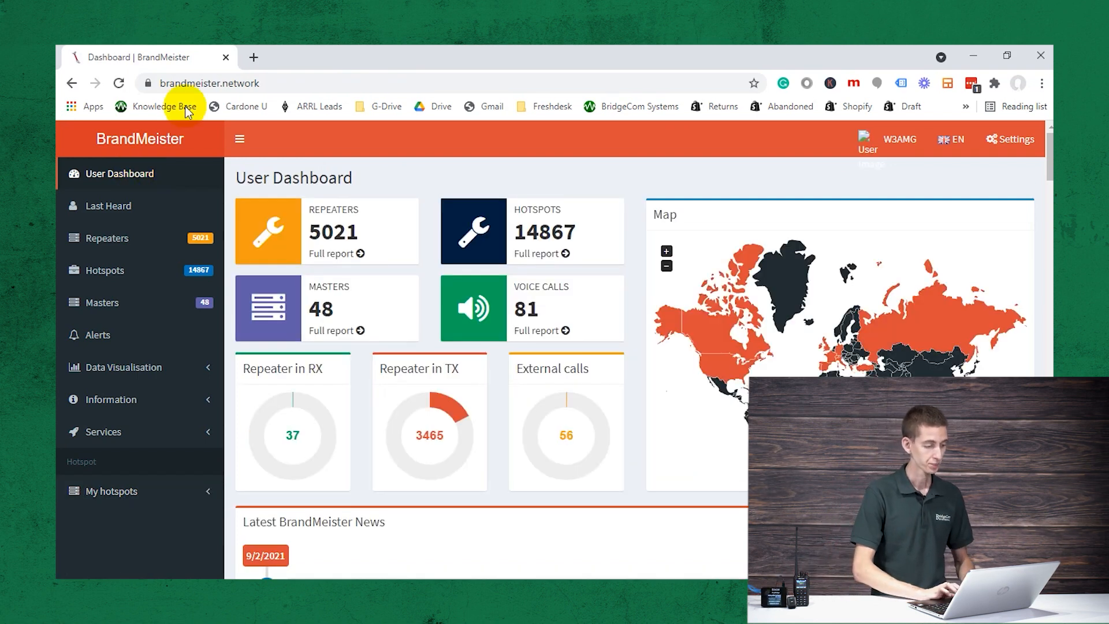
left_click(253, 58)
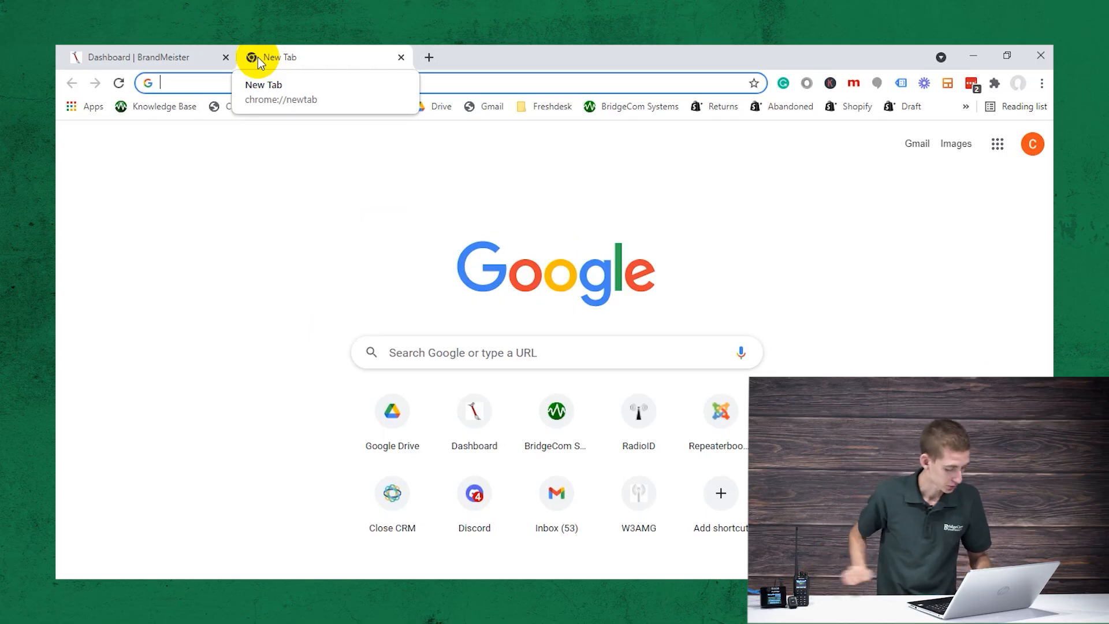
- Load the W3AMG Pi-Star Digital Voice Dashboard from the hotspot's local IP address
type("192.168.1.99")
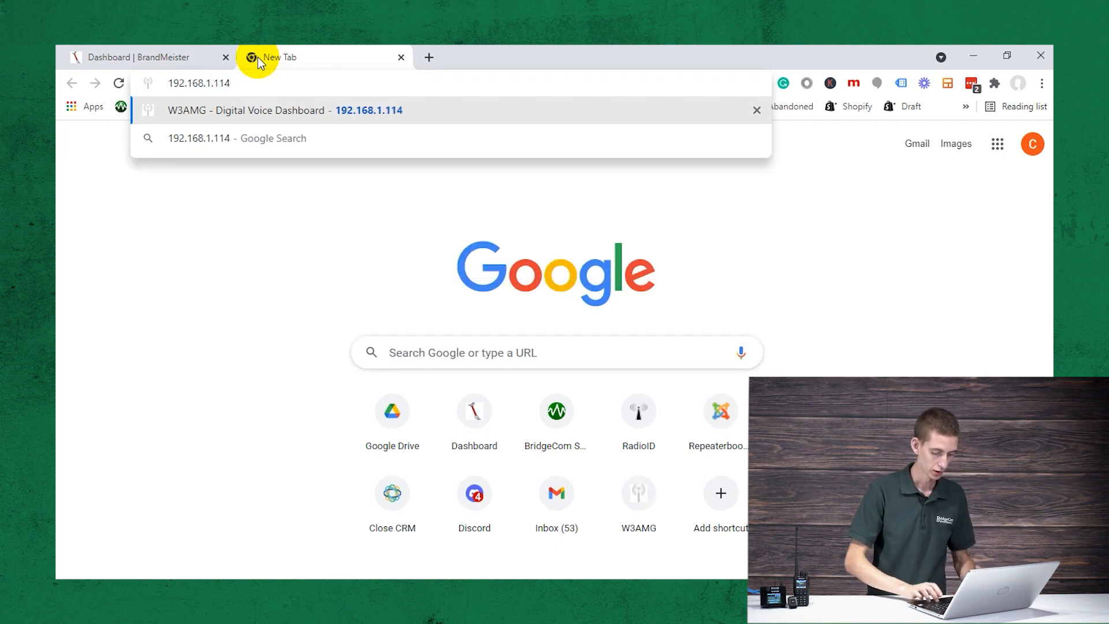
left_click(274, 111)
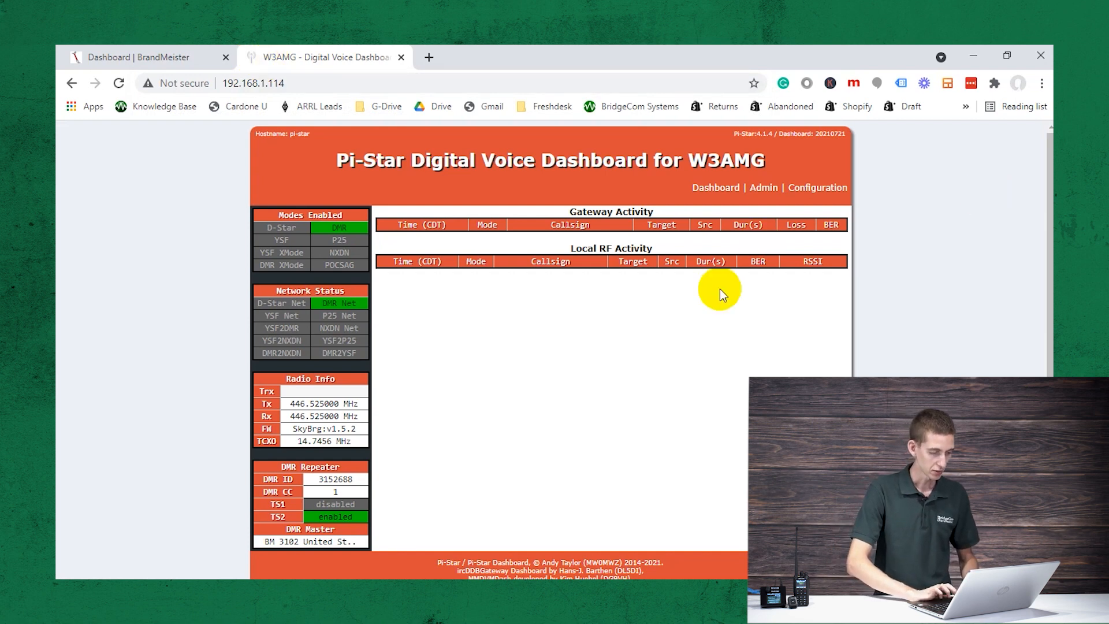
mouse_move(721, 335)
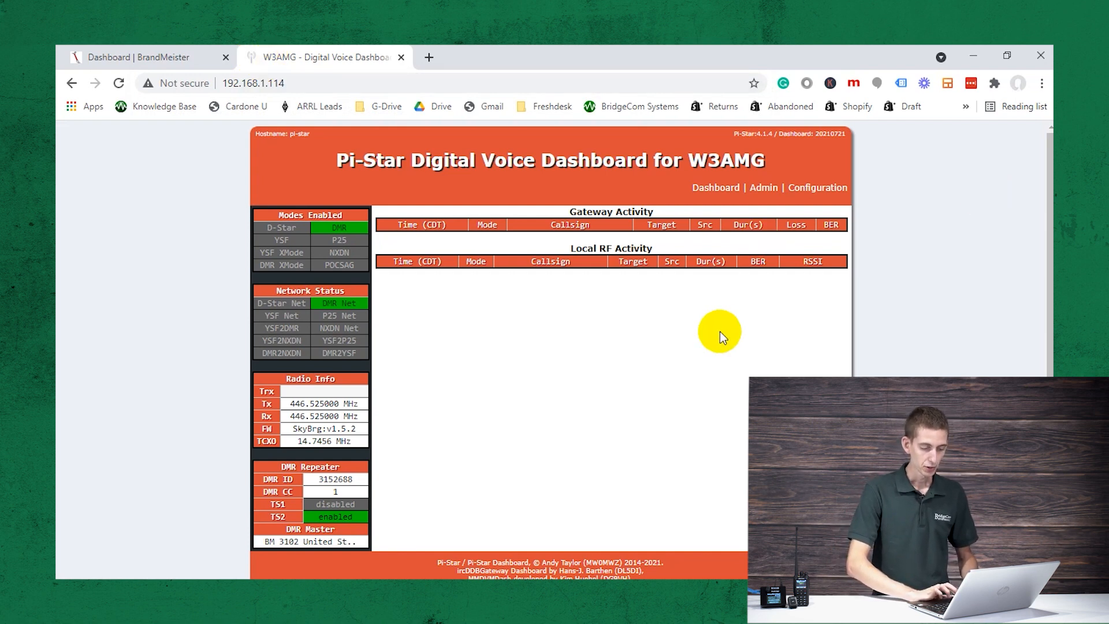
mouse_move(825, 196)
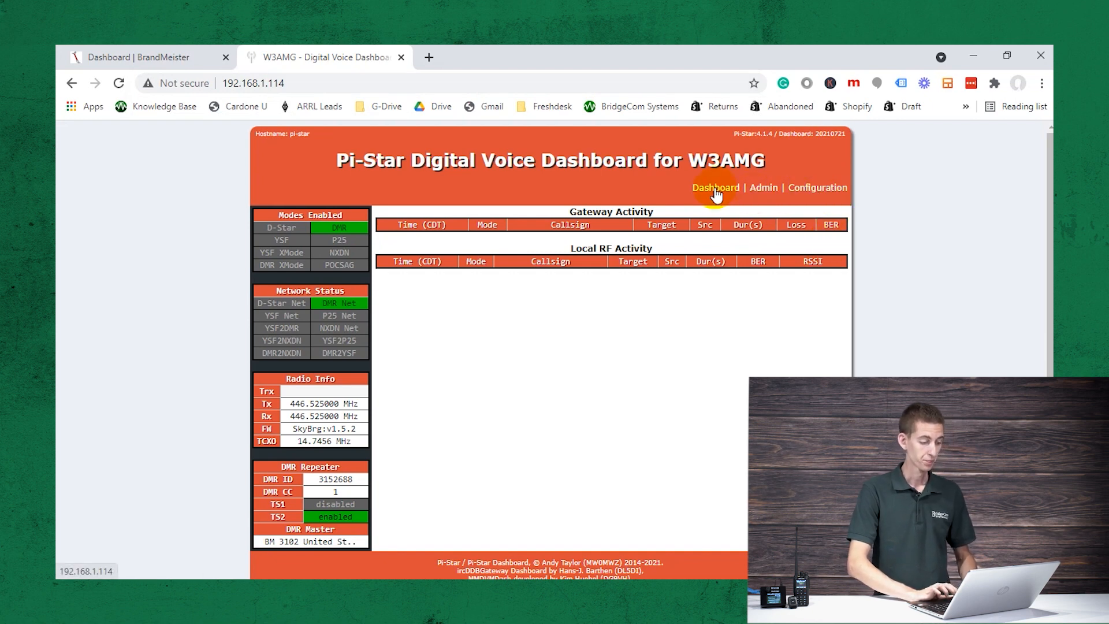
- Go from the live dashboard to the Pi-Star Configuration section
left_click(818, 188)
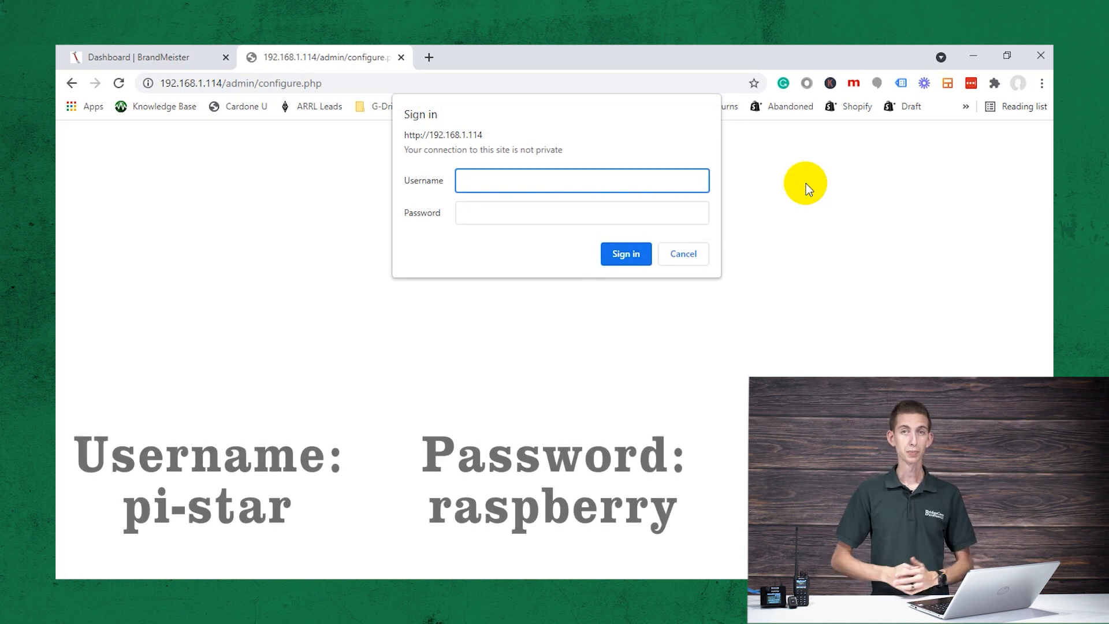
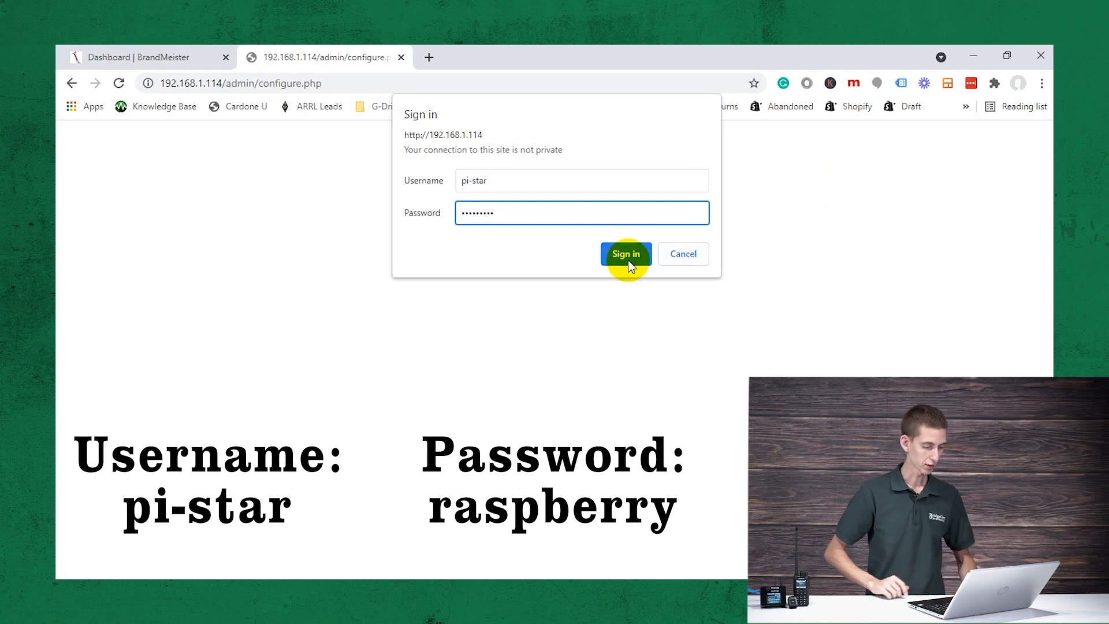
left_click(625, 253)
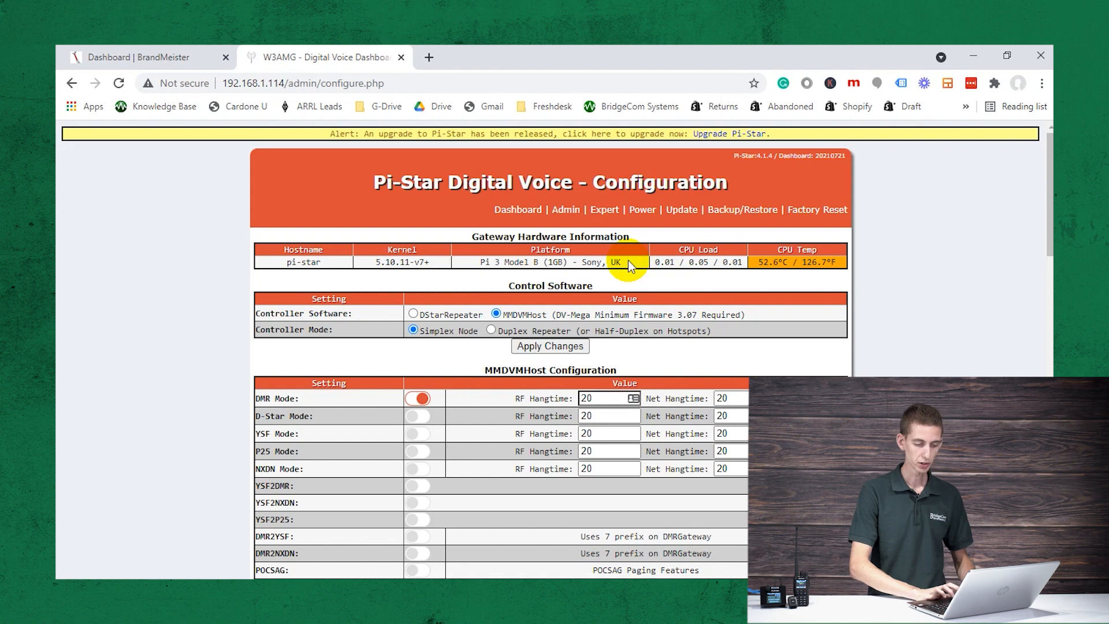
- Turn on DMR Mode in the MMDVMHost Configuration
scroll("down", 3)
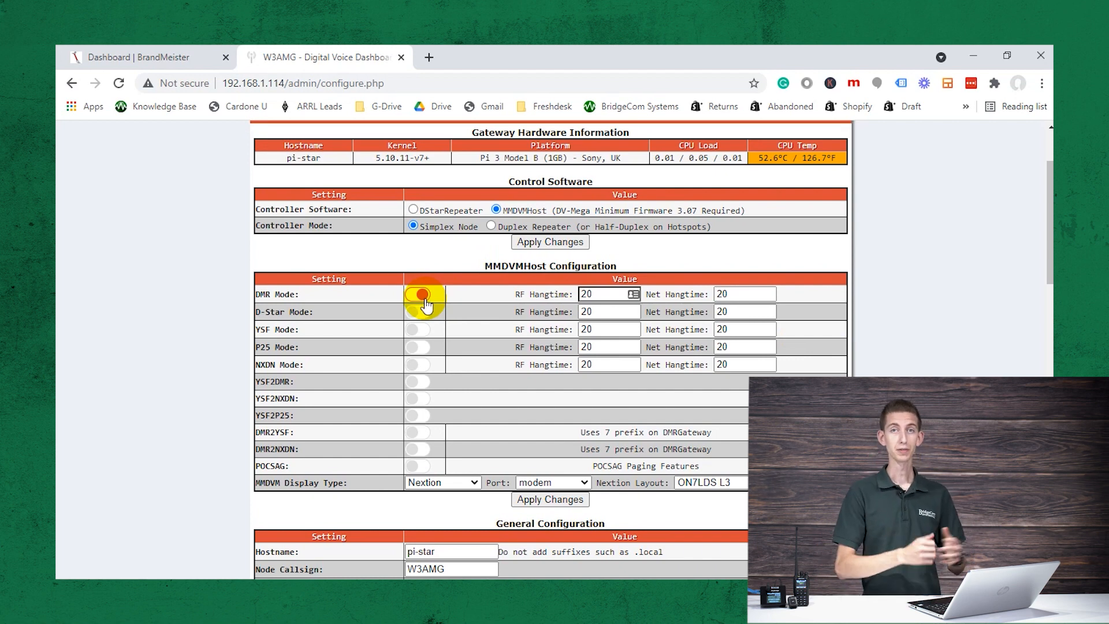
left_click(418, 295)
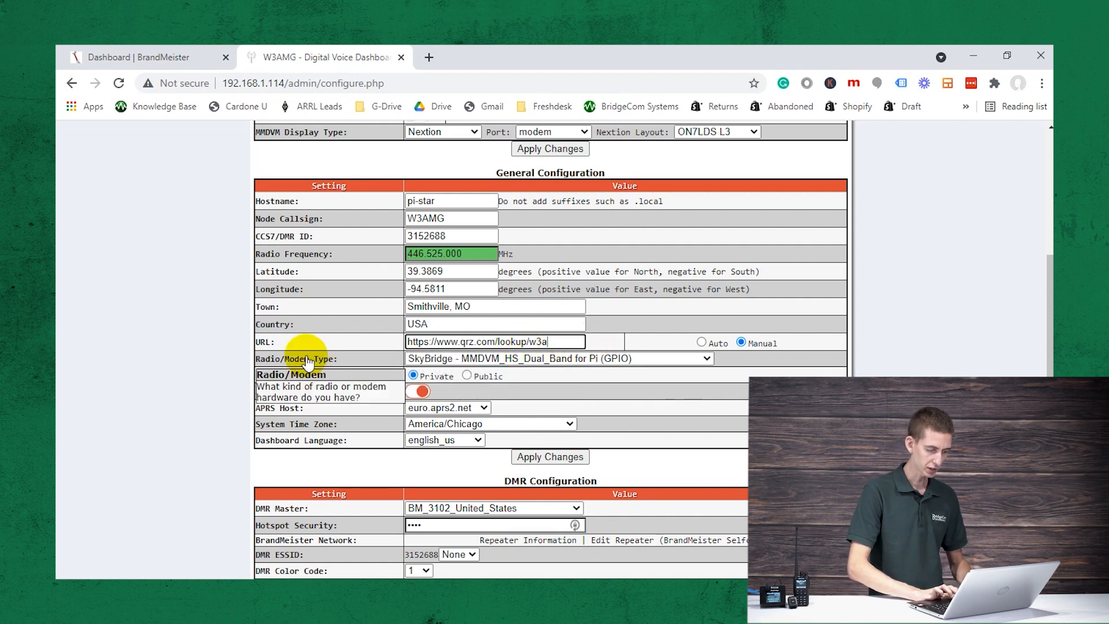
- Set the URL to Auto and the modem type to SkyBridge - MMDVM_HS_Dual_Band for Pi (GPIO)
scroll("down", 3)
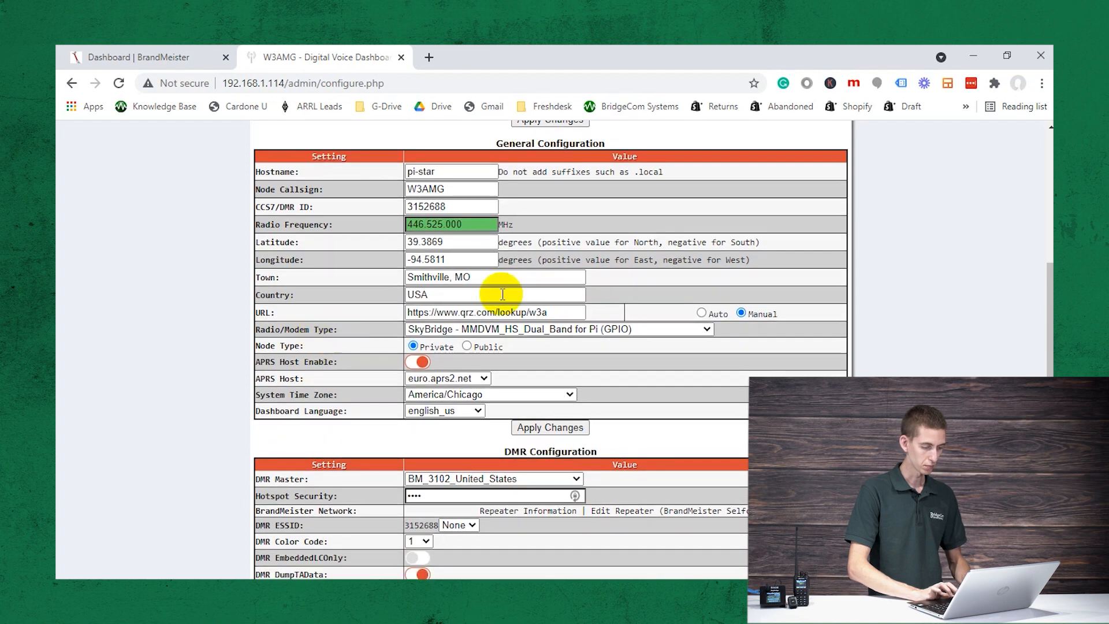
left_click(700, 314)
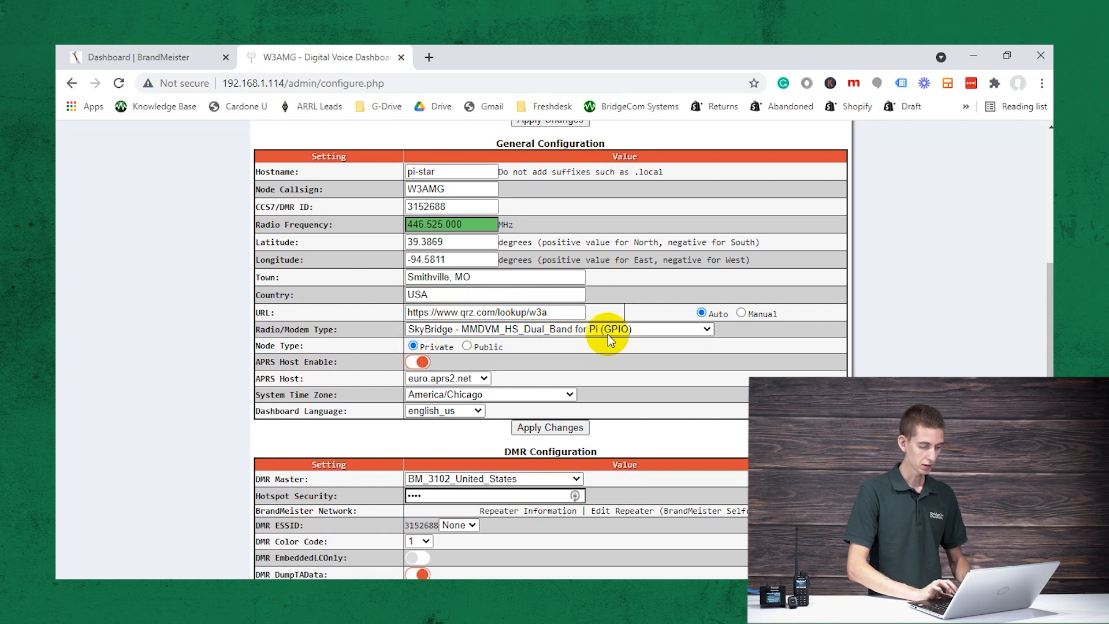
mouse_move(642, 338)
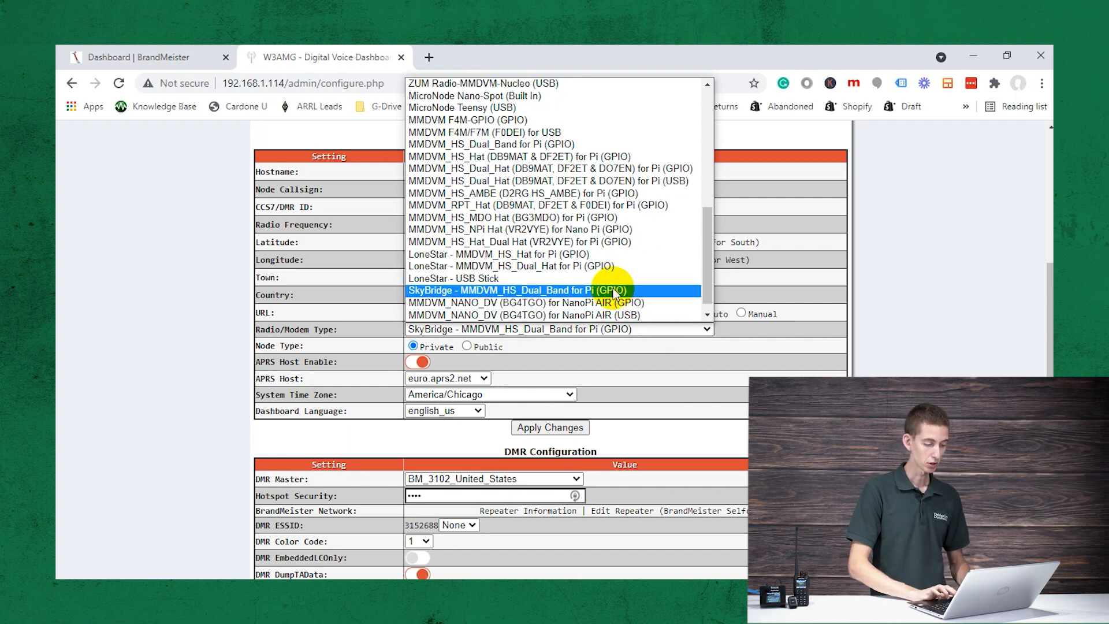
mouse_move(560, 294)
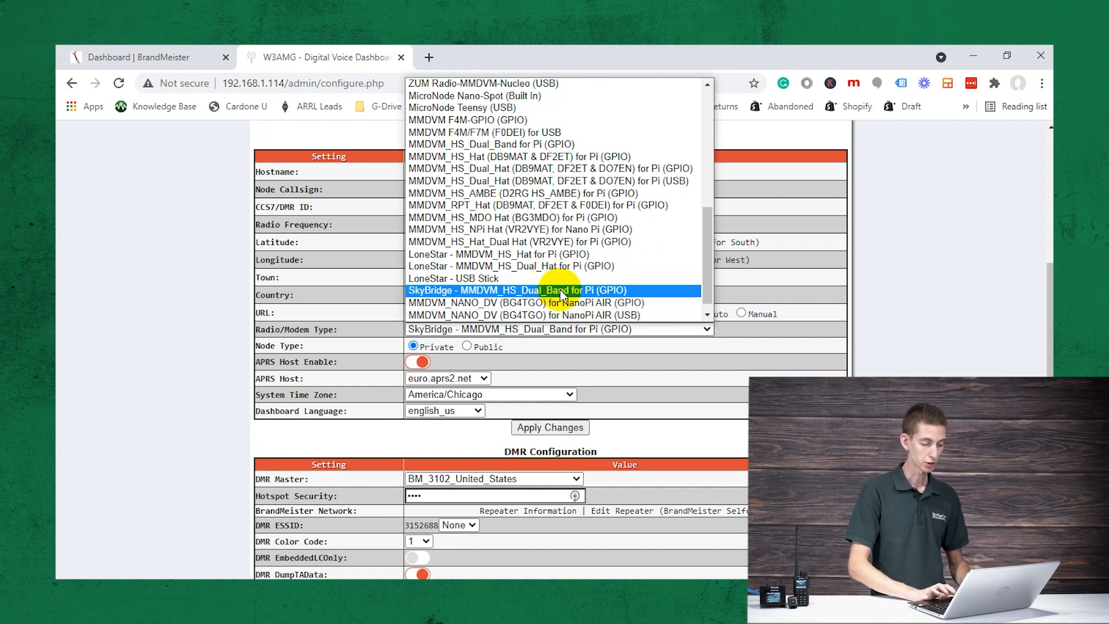
left_click(560, 290)
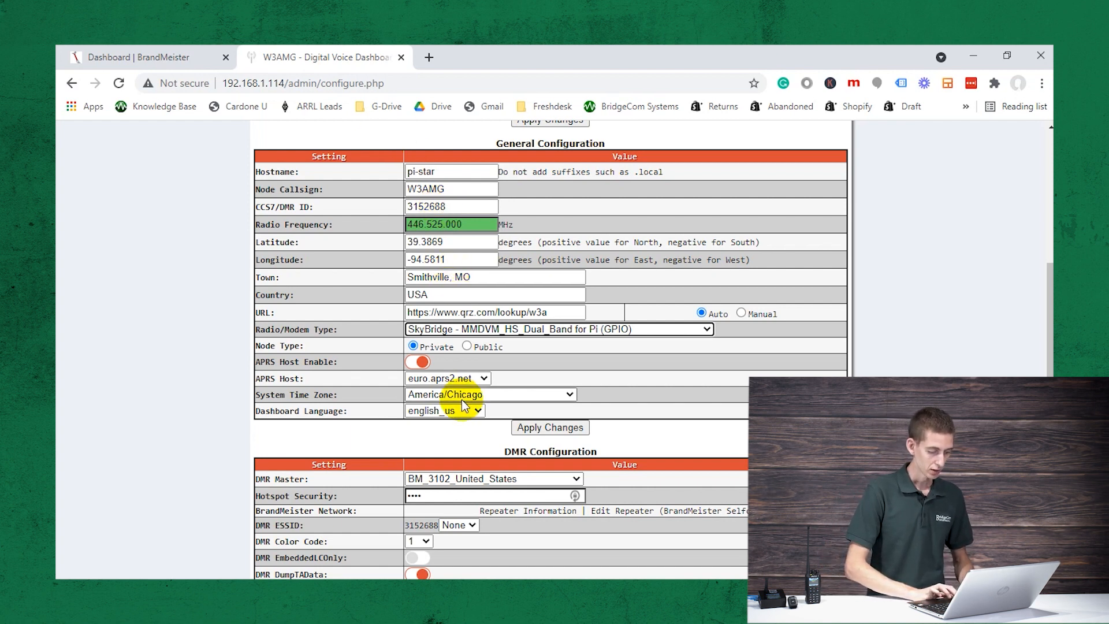
scroll("down", 3)
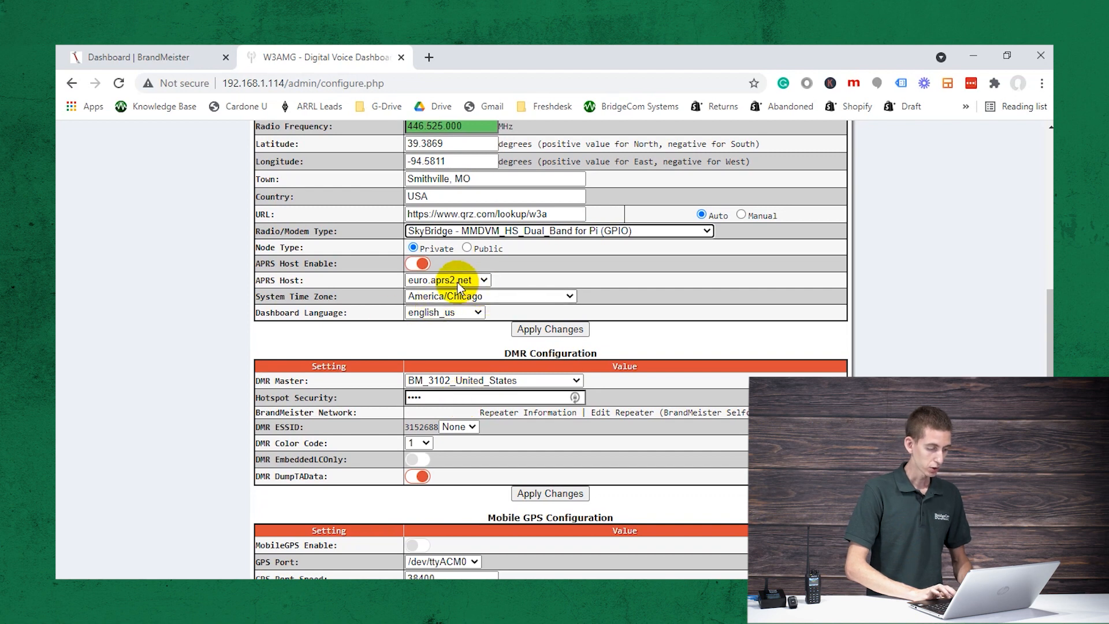
mouse_move(485, 303)
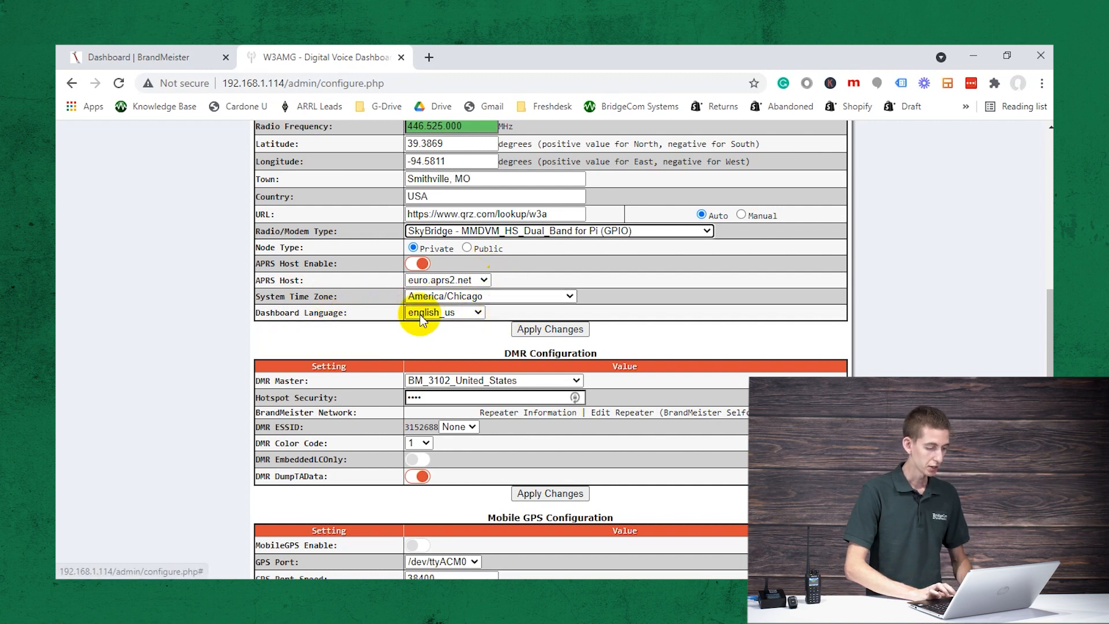
left_click(443, 312)
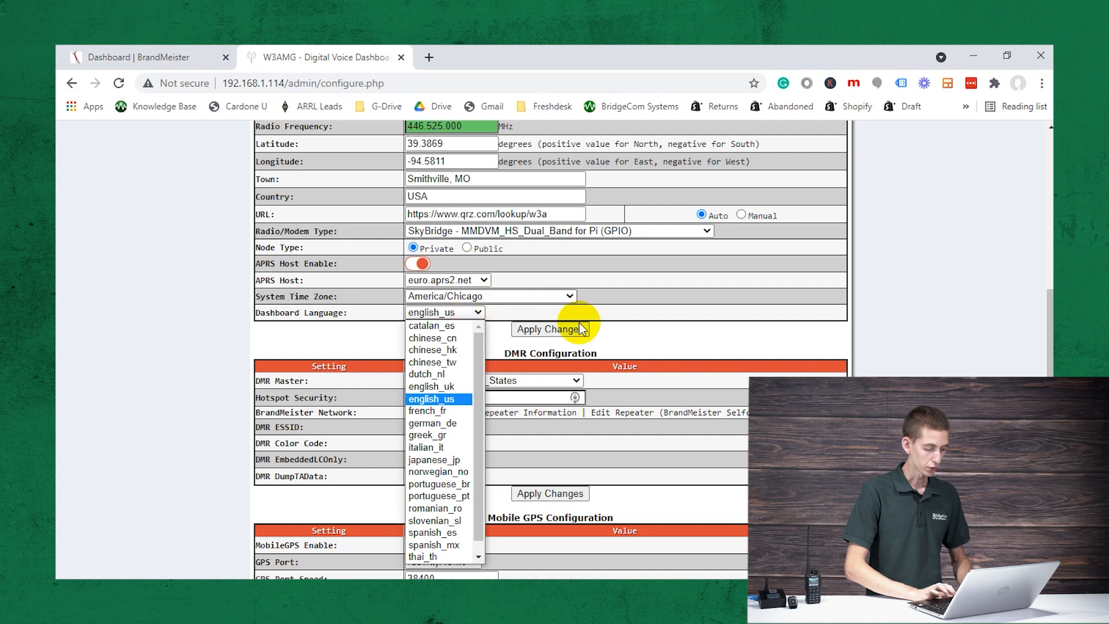
left_click(439, 399)
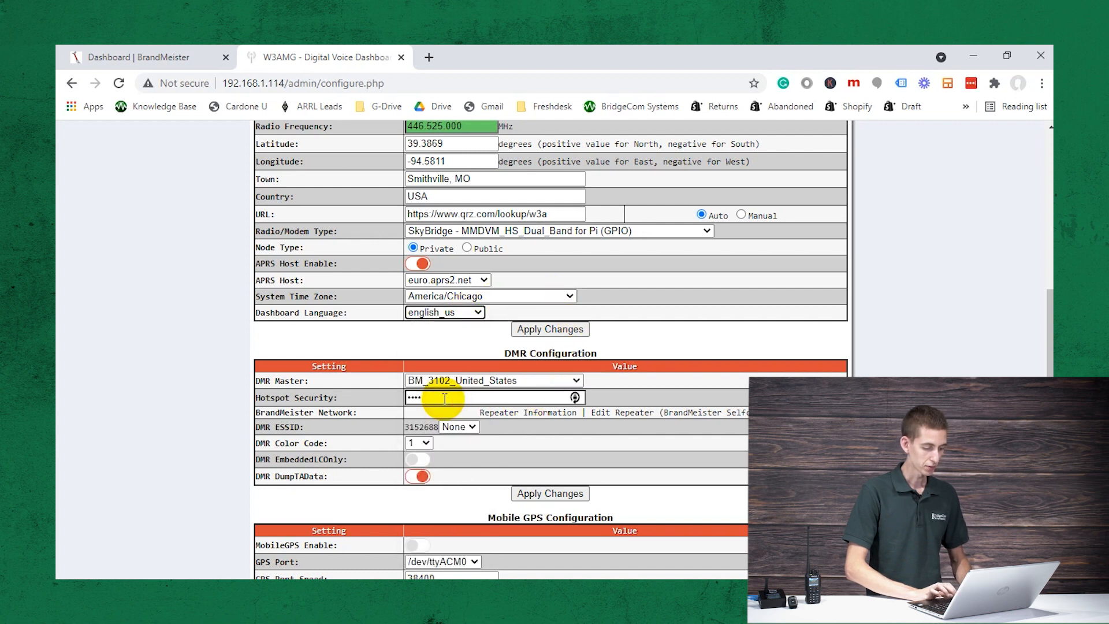
scroll("down", 3)
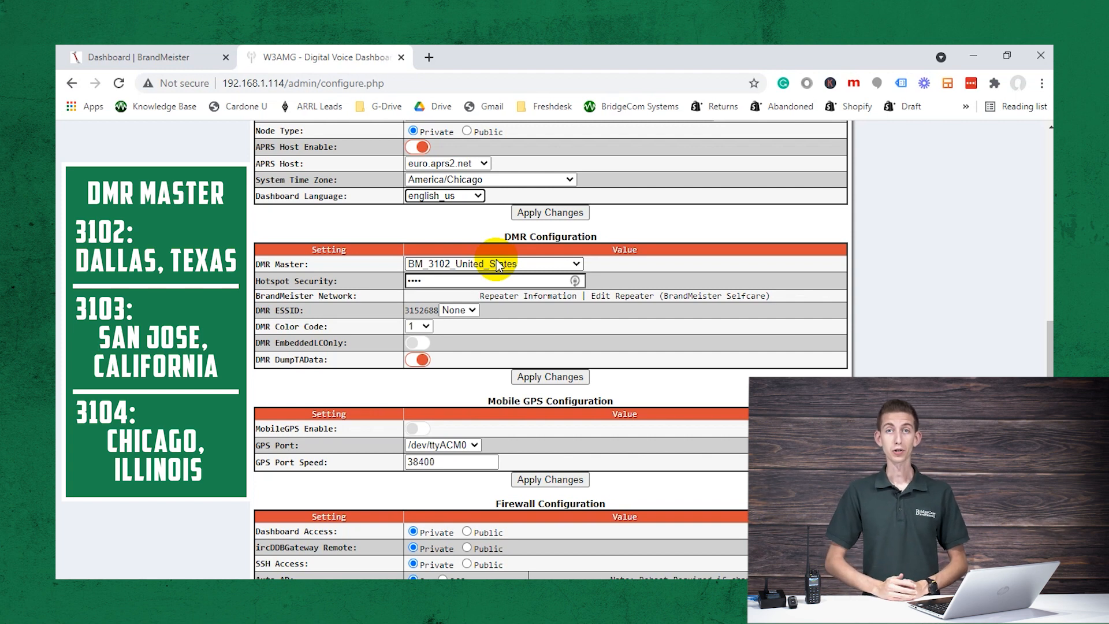
mouse_move(499, 261)
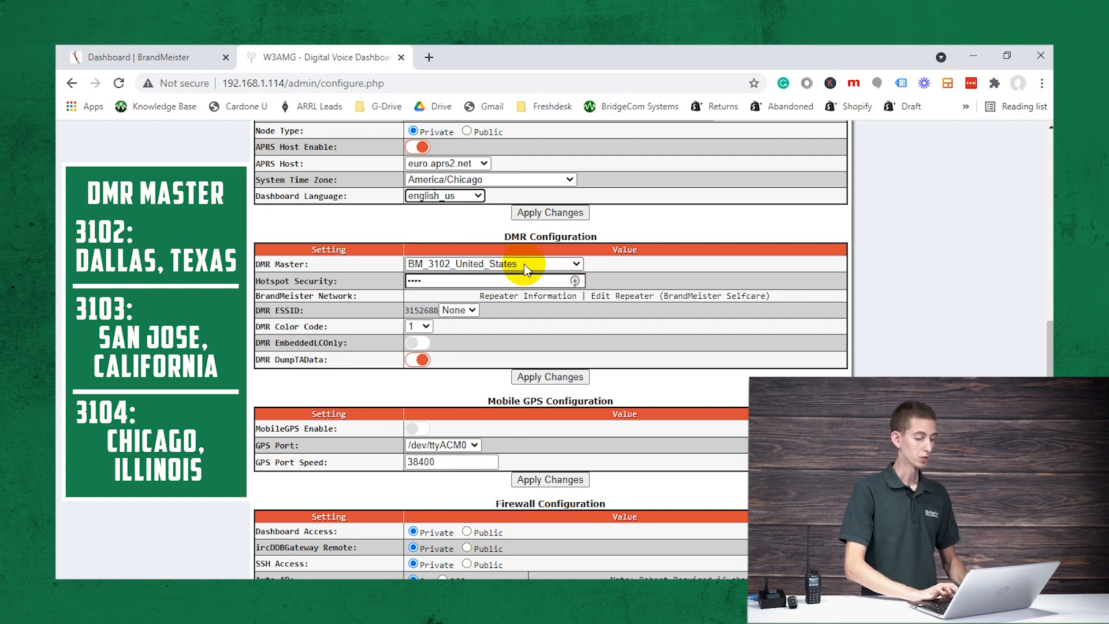
mouse_move(372, 282)
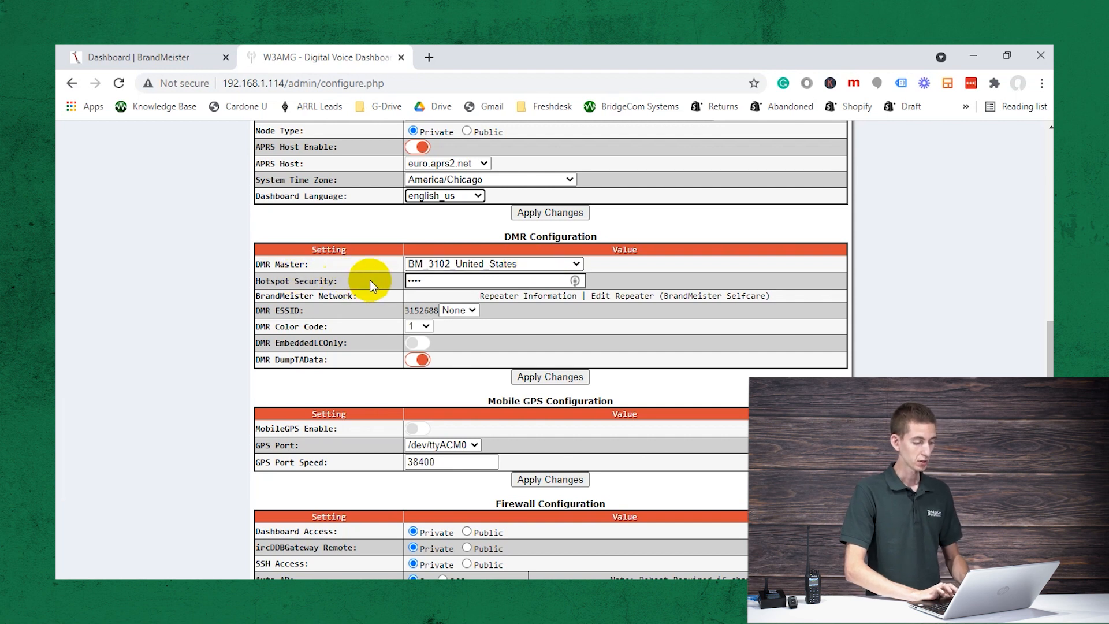
- Confirm BM_3102_United_States as DMR master and bring the BrandMeister dashboard to the front
left_click(431, 280)
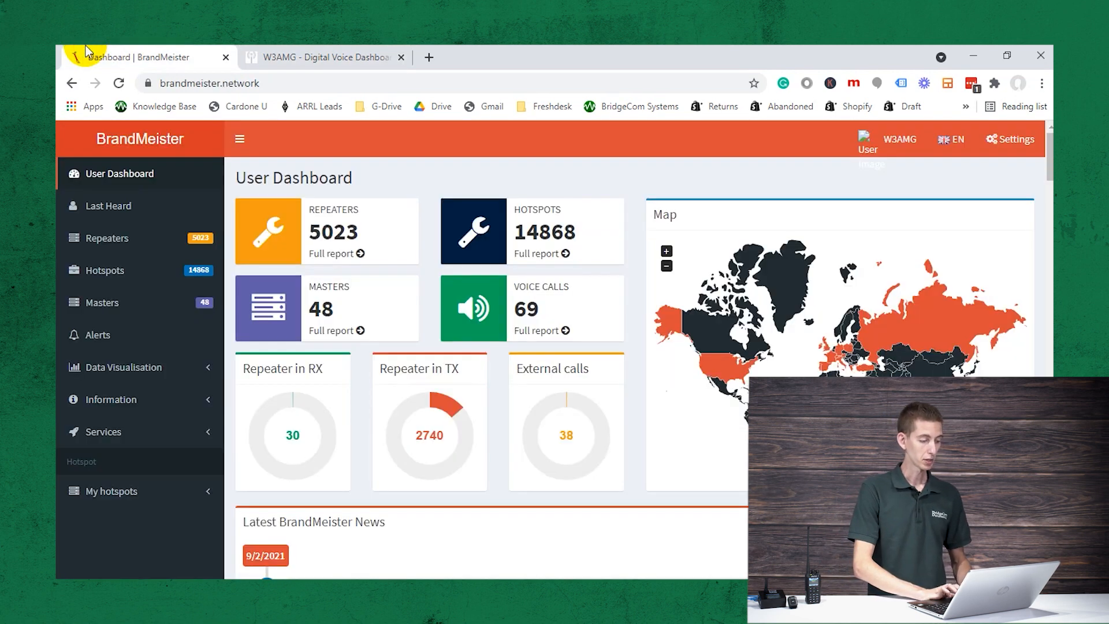
- Return to the W3AMG Pi-Star configuration page showing the hotspot security field
left_click(308, 58)
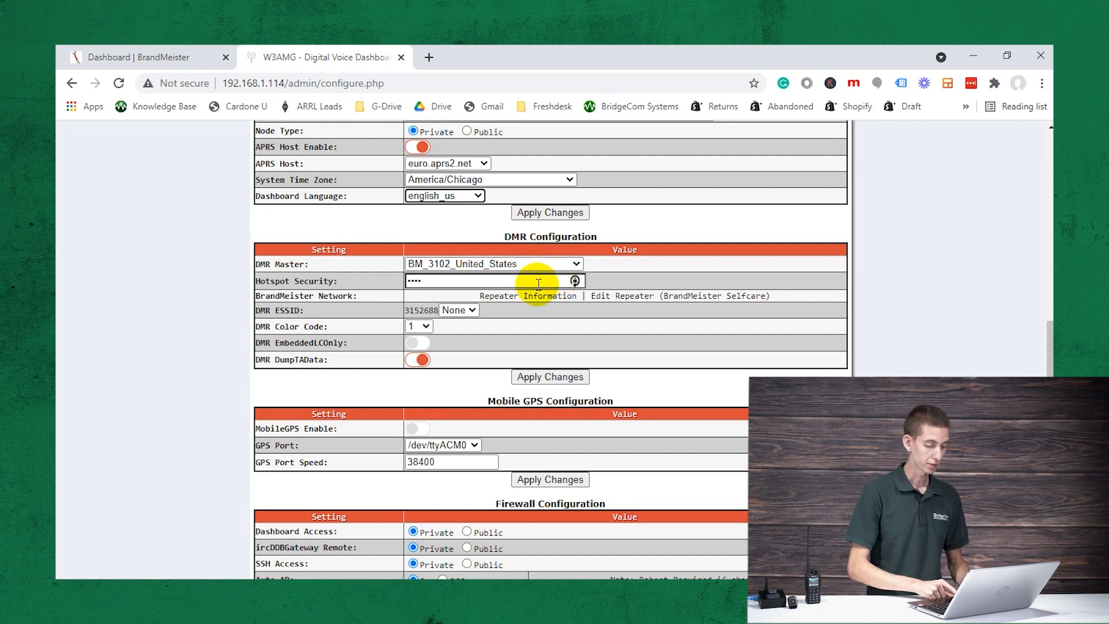
left_click(490, 280)
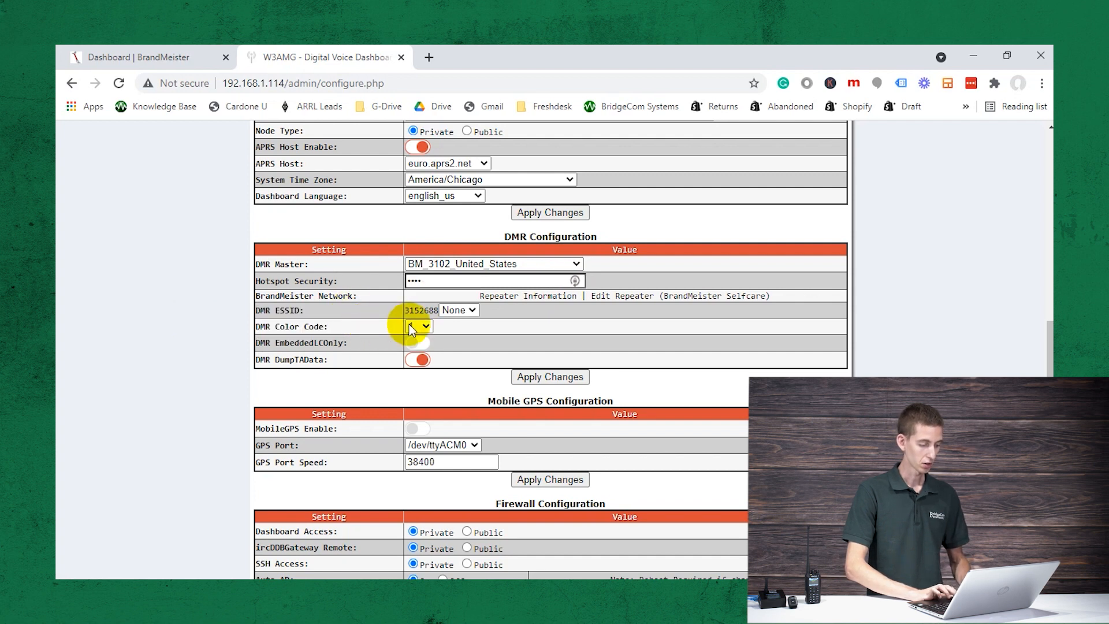
left_click(418, 326)
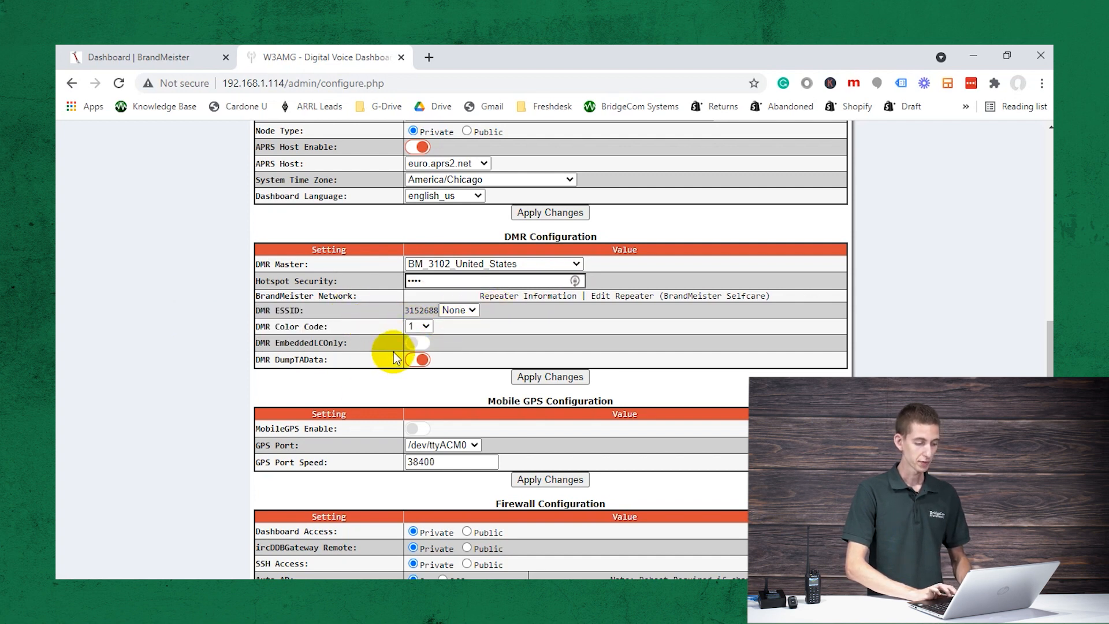
scroll("down", 3)
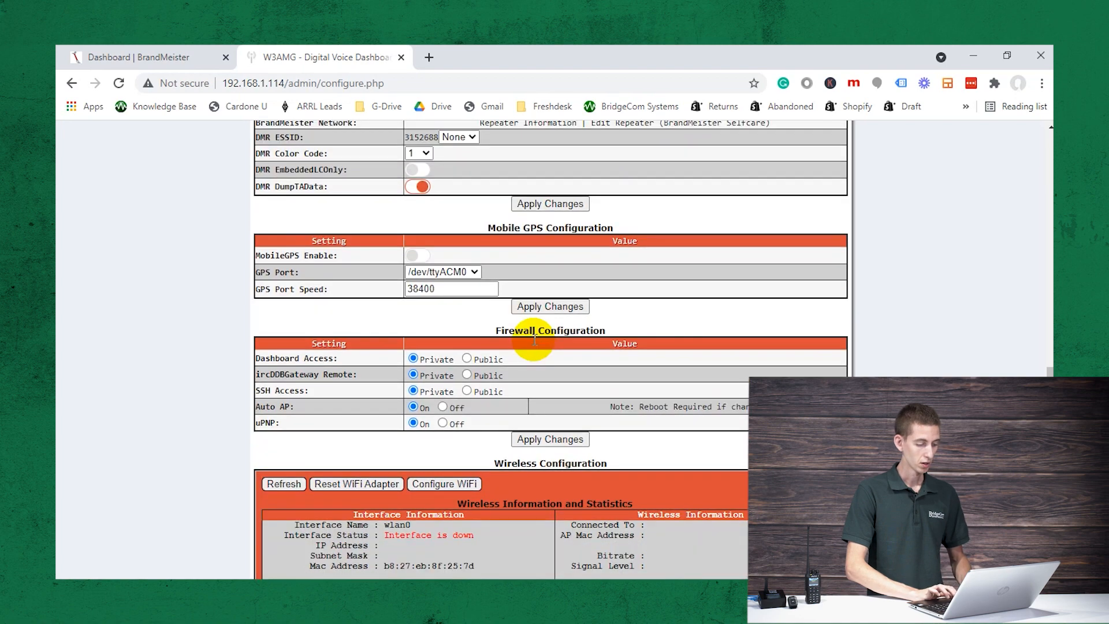
scroll("down", 3)
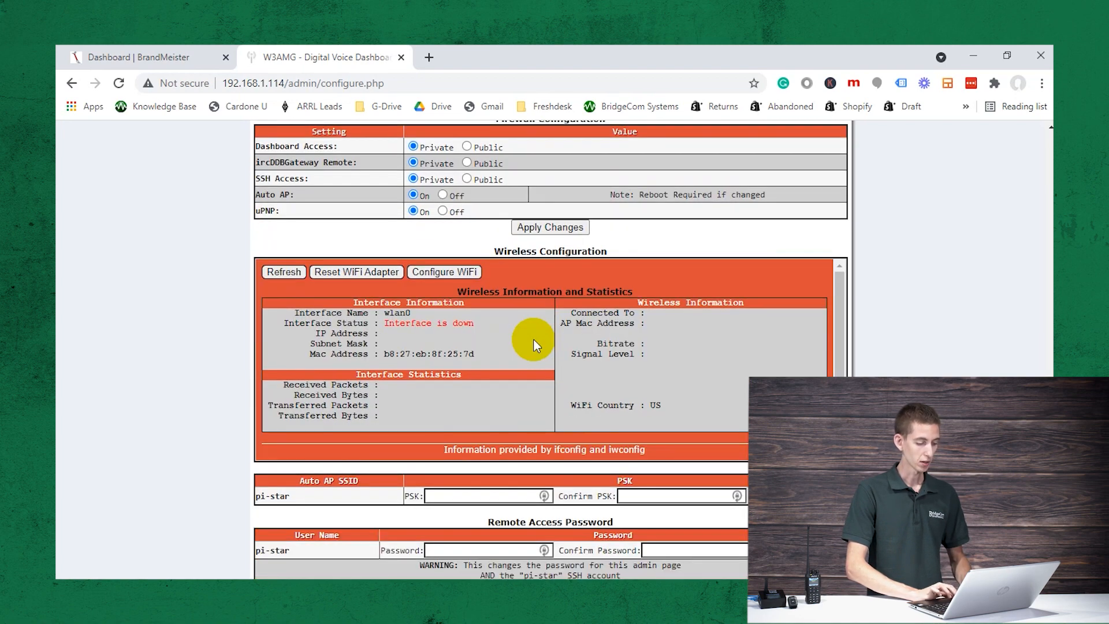